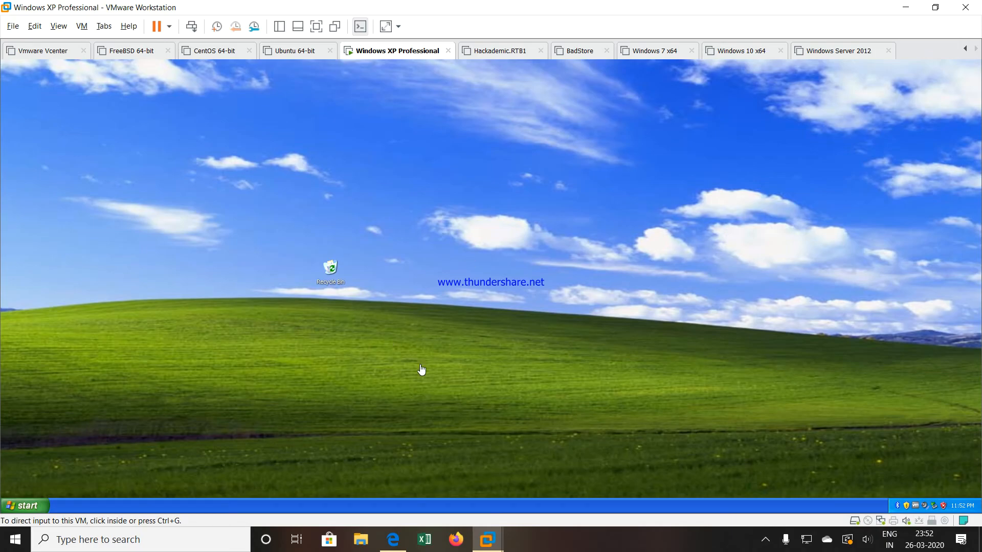
mouse_move(359, 273)
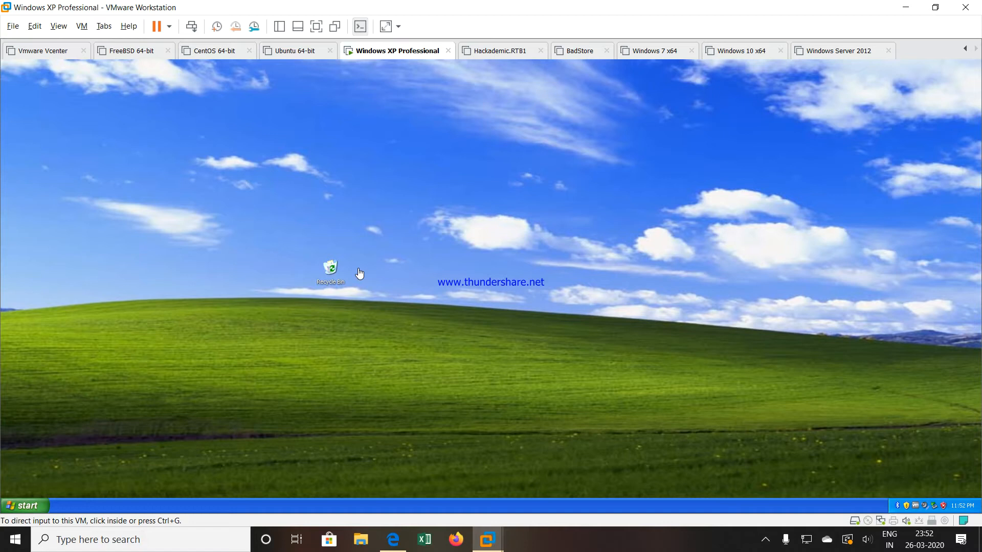
mouse_move(376, 233)
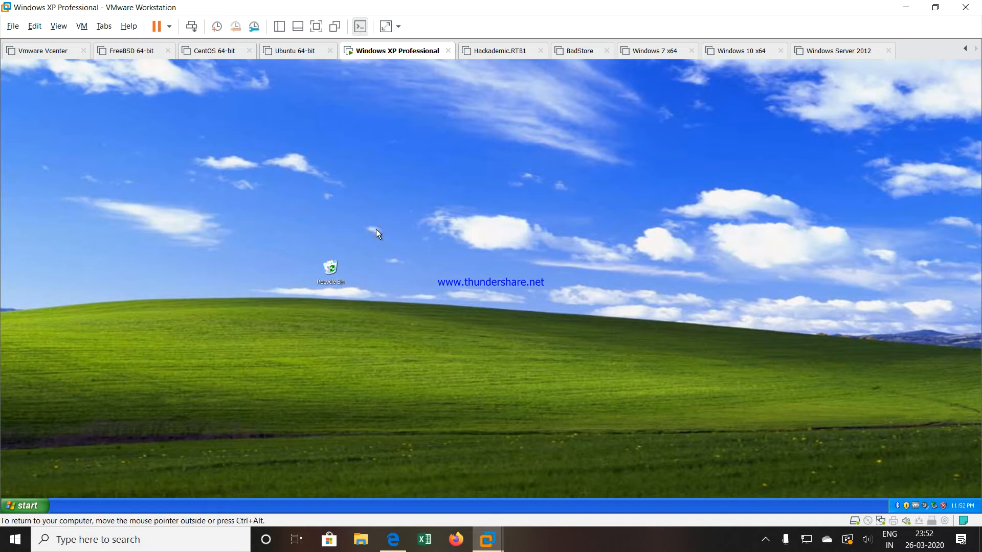
mouse_move(296, 127)
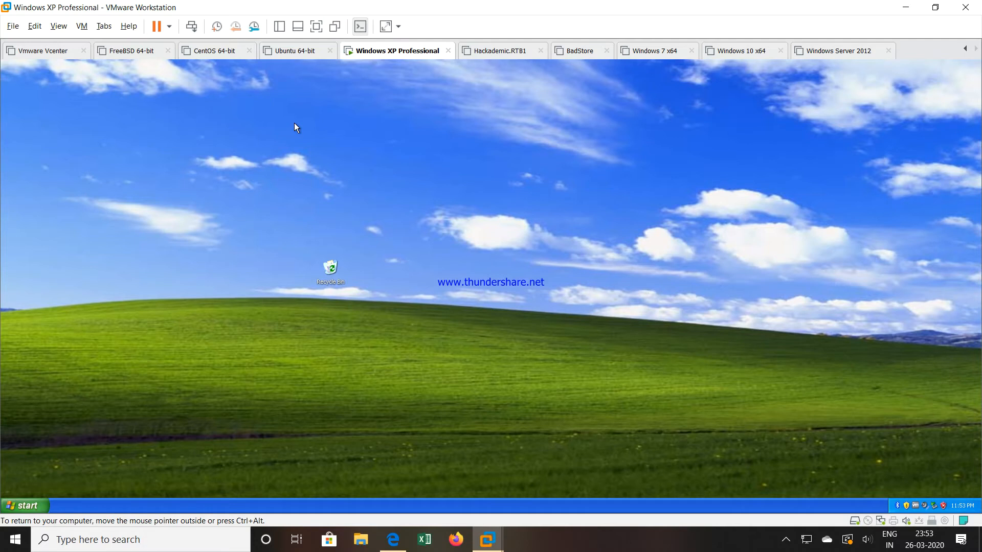
mouse_move(254, 80)
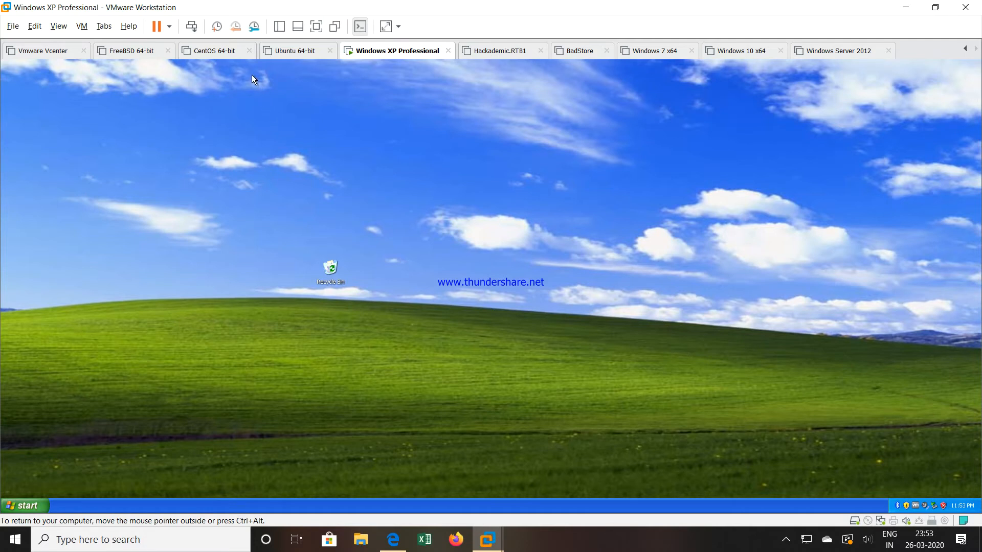
mouse_move(216, 26)
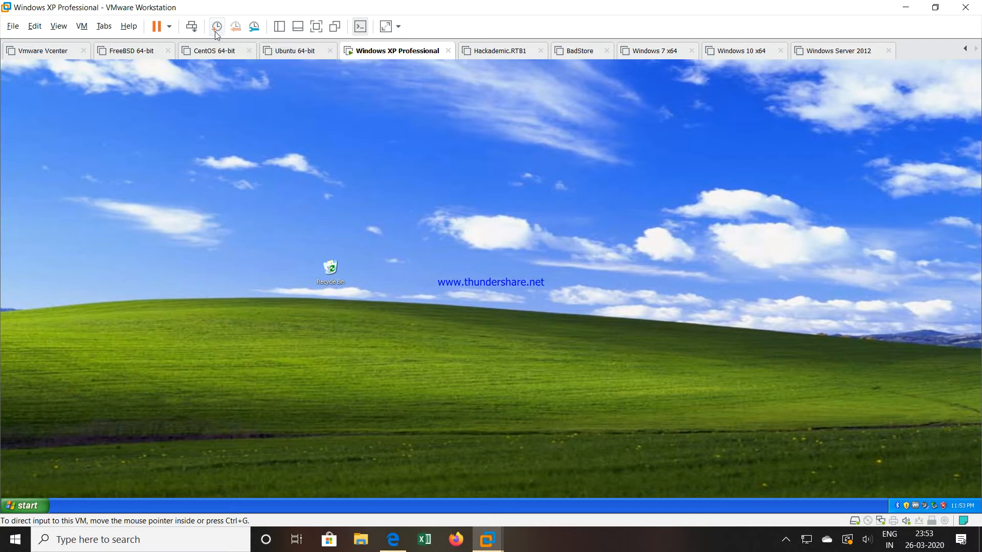
mouse_move(235, 26)
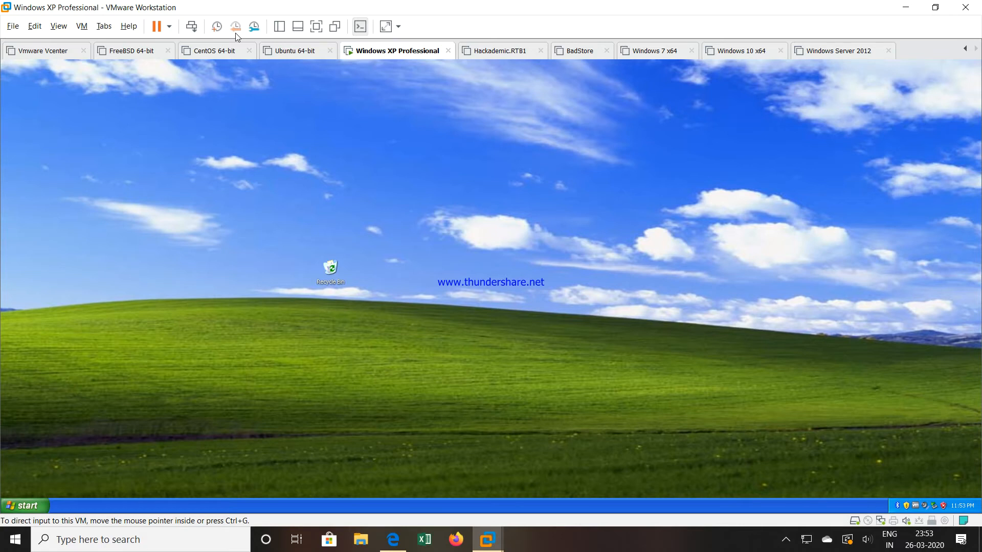
mouse_move(255, 27)
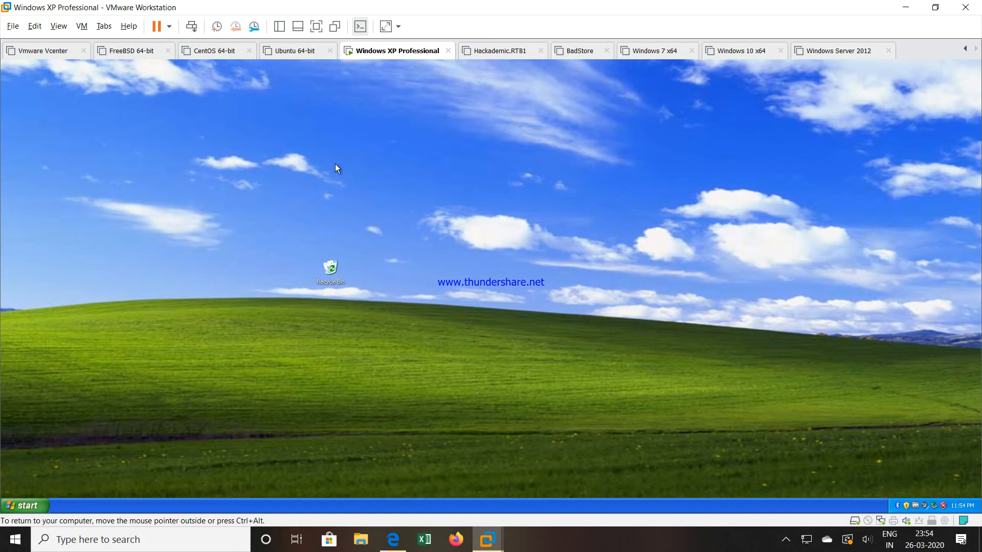
mouse_move(489, 194)
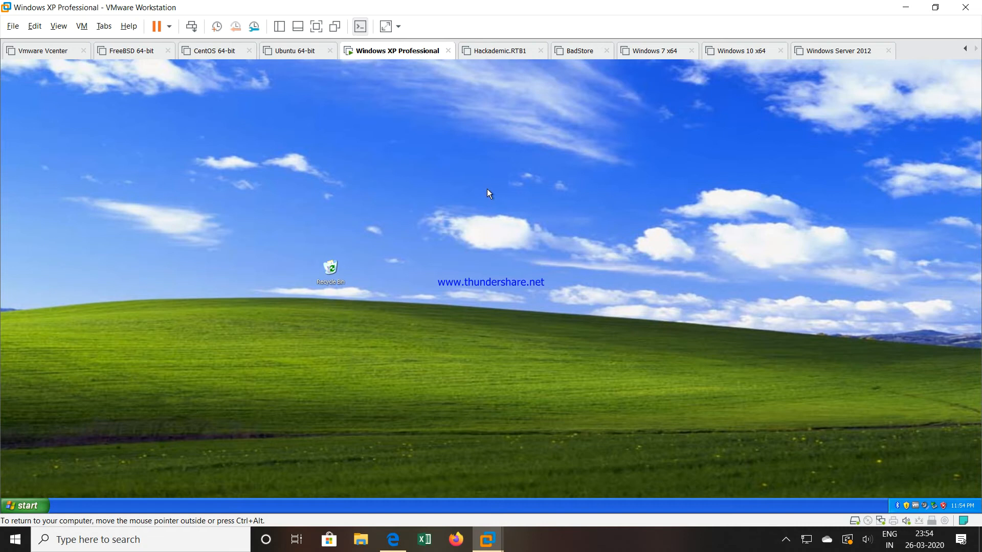
mouse_move(559, 197)
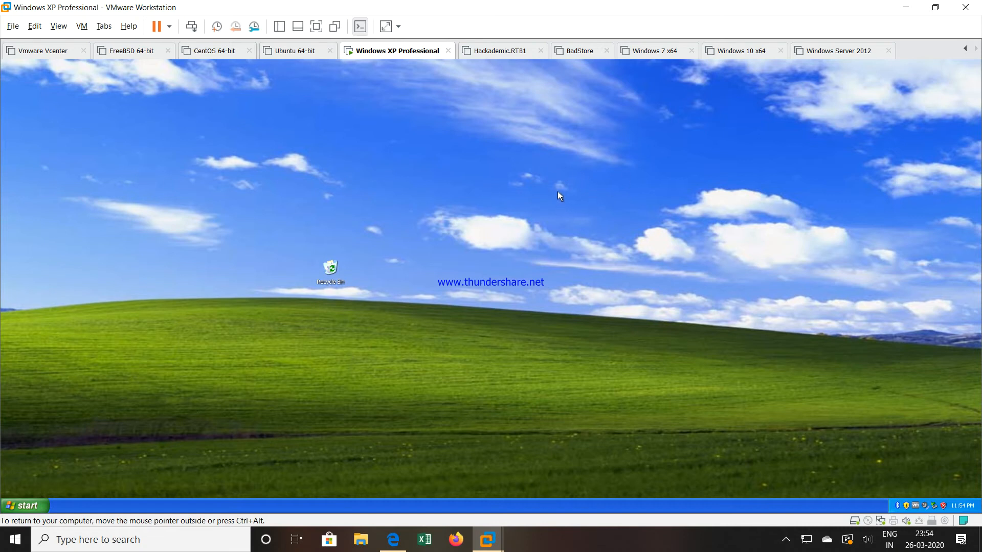
mouse_move(551, 191)
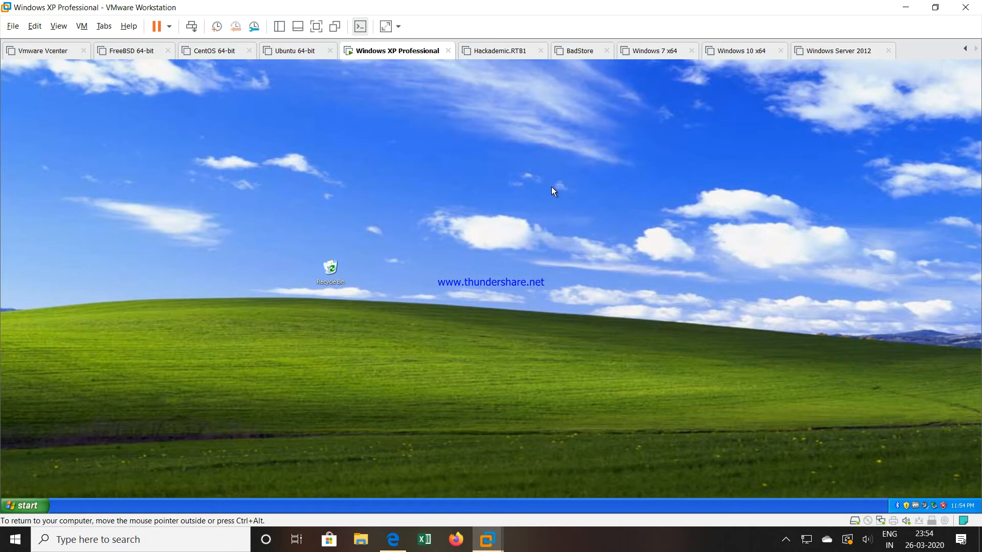
- Create three new desktop folders named test1, Test2 and Test 3 via the desktop context menu
right_click(553, 191)
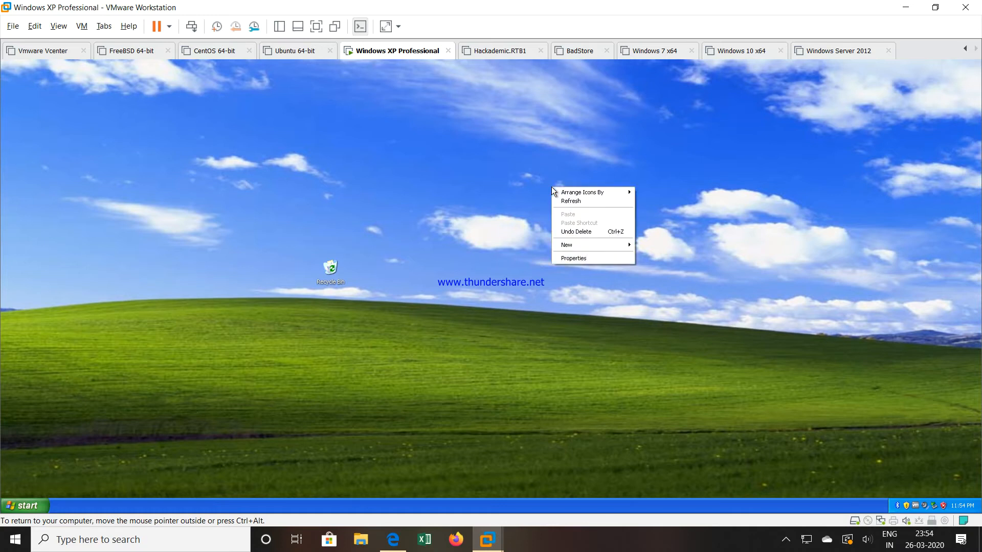
mouse_move(566, 244)
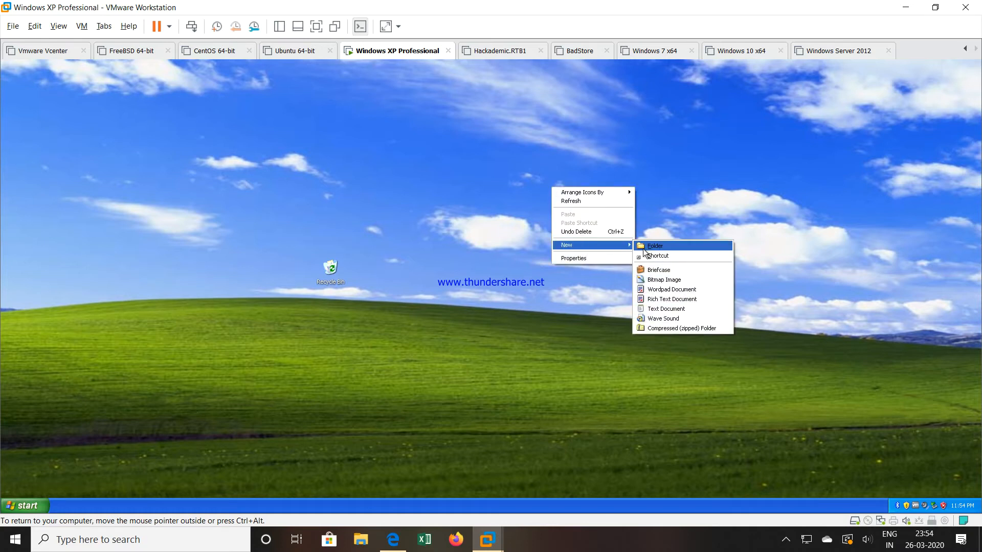
click(654, 244)
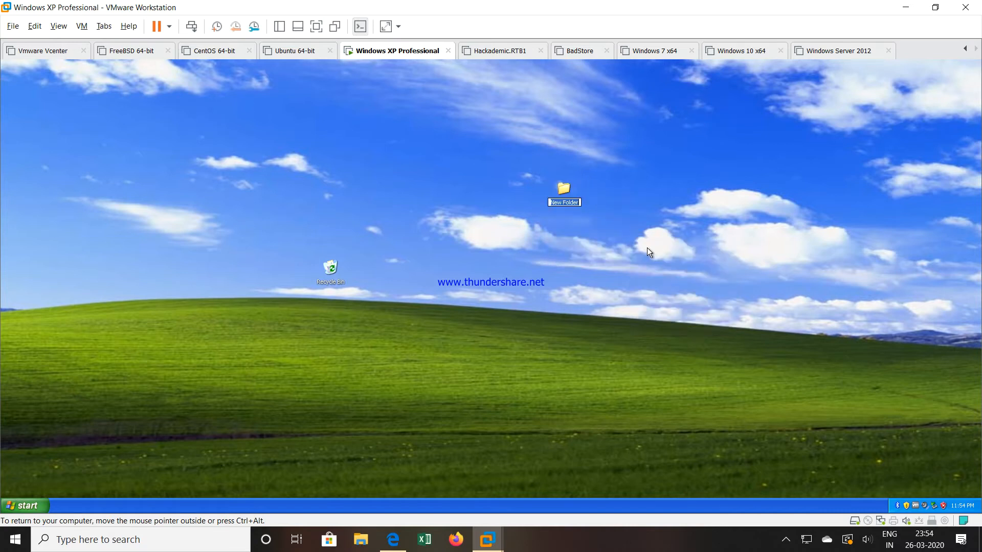
text(test1)
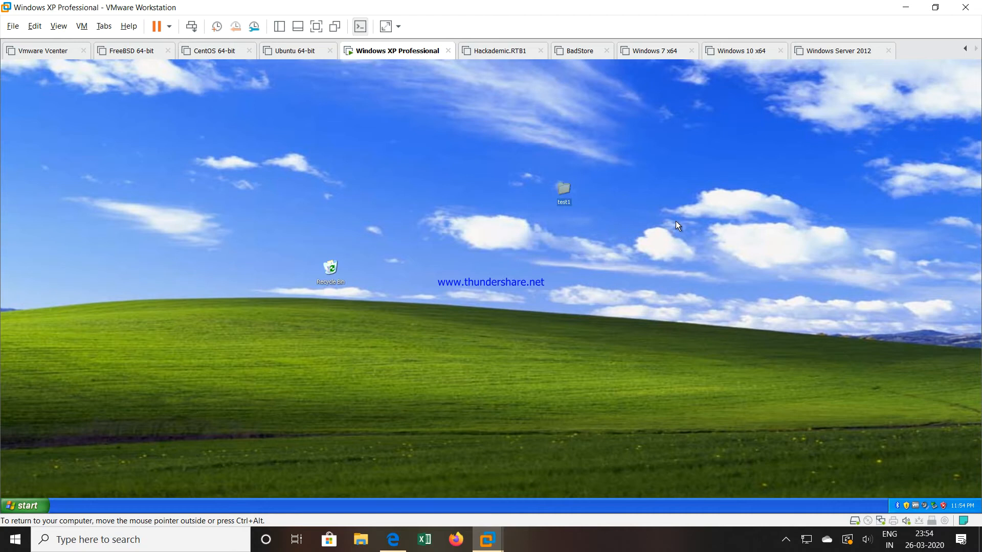
right_click(676, 225)
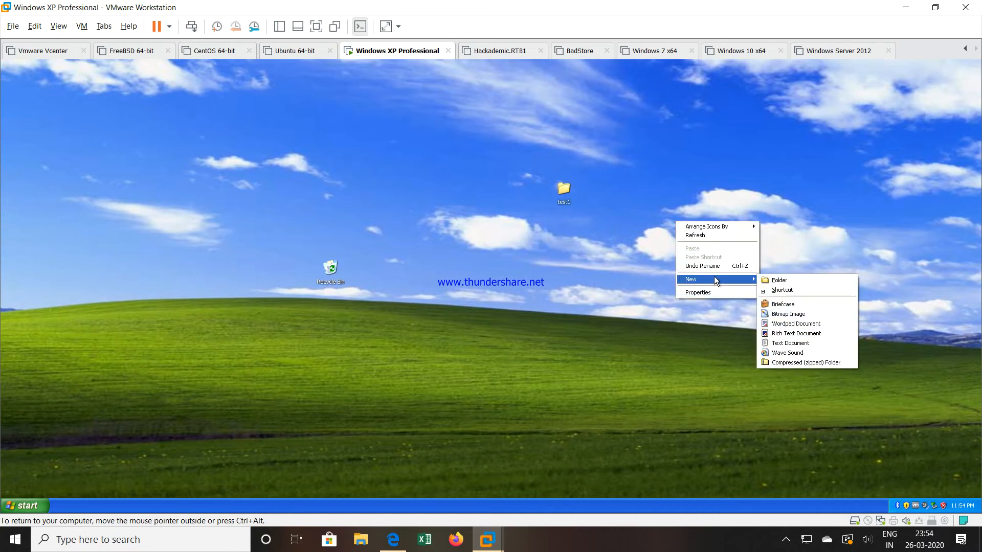
click(779, 280)
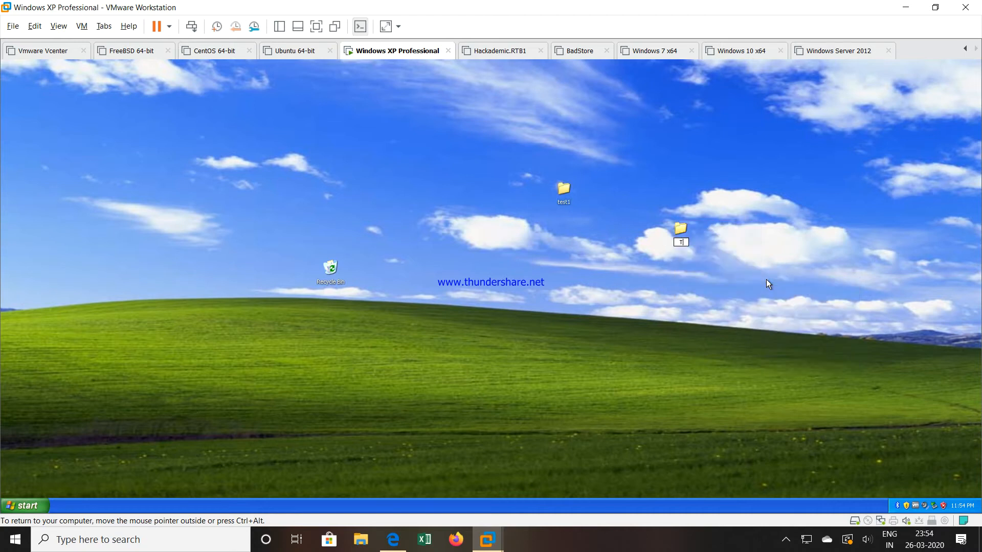
text(Test2)
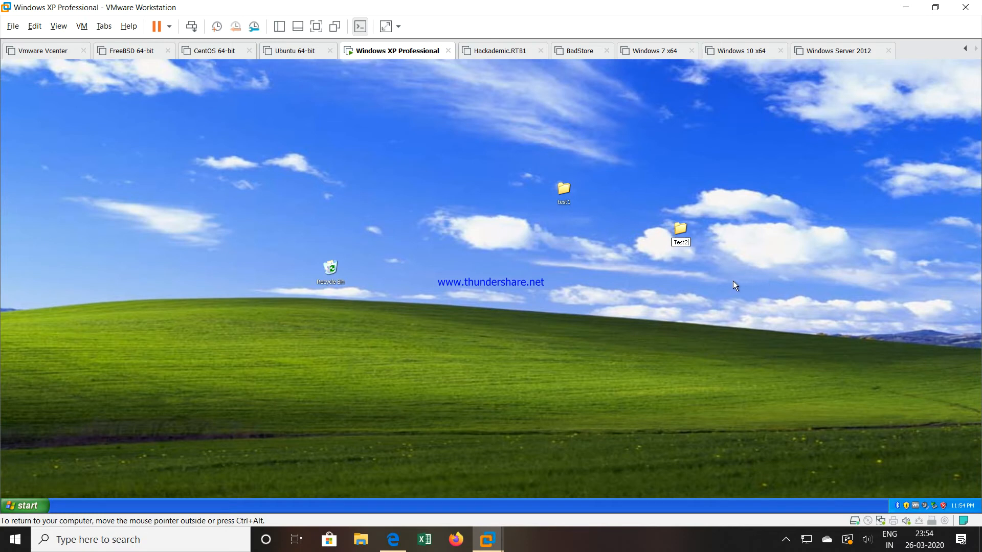
right_click(542, 263)
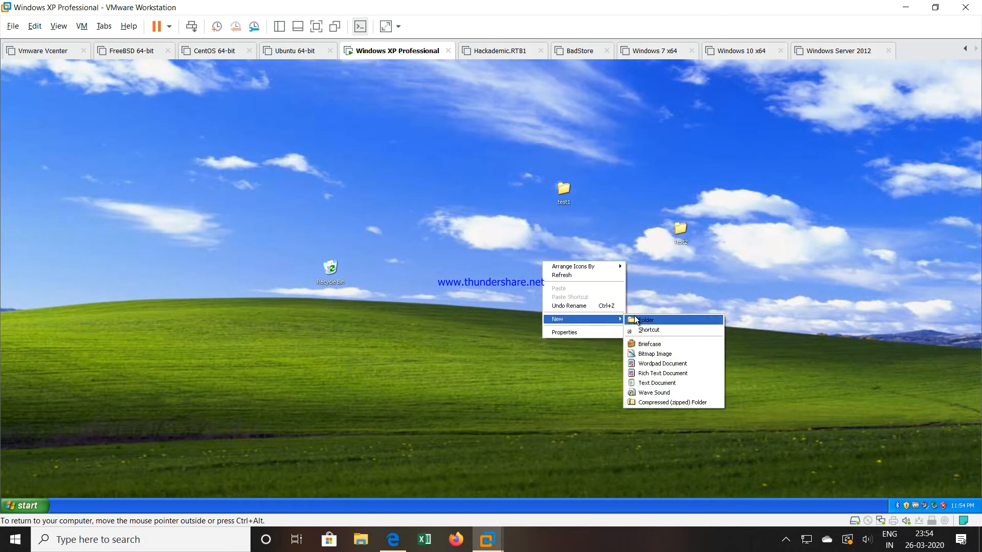
click(644, 320)
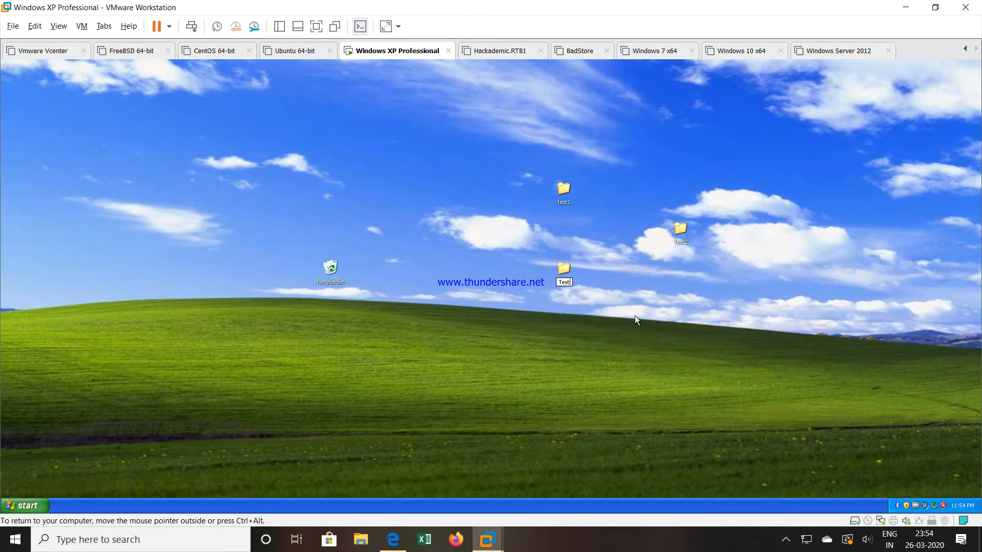
text(Test 3)
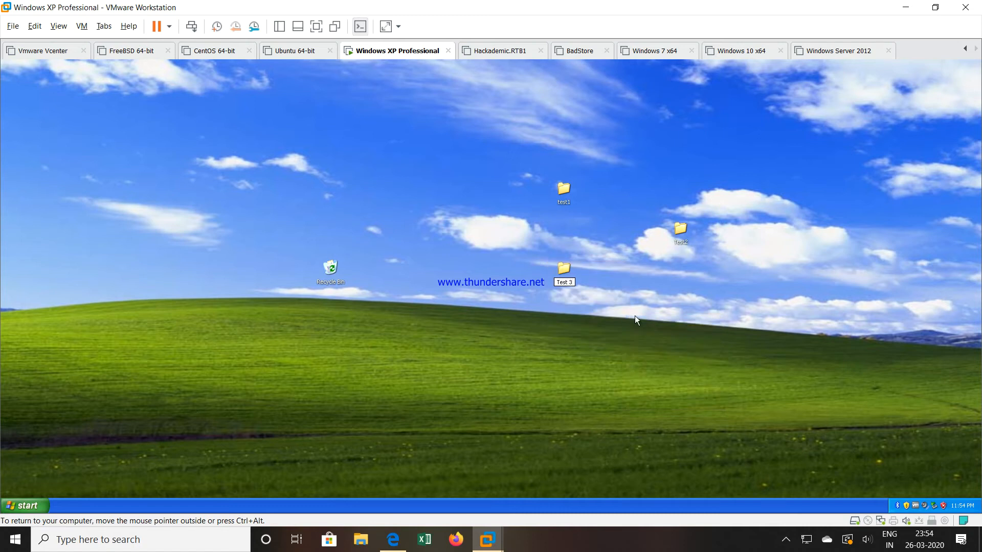
click(562, 272)
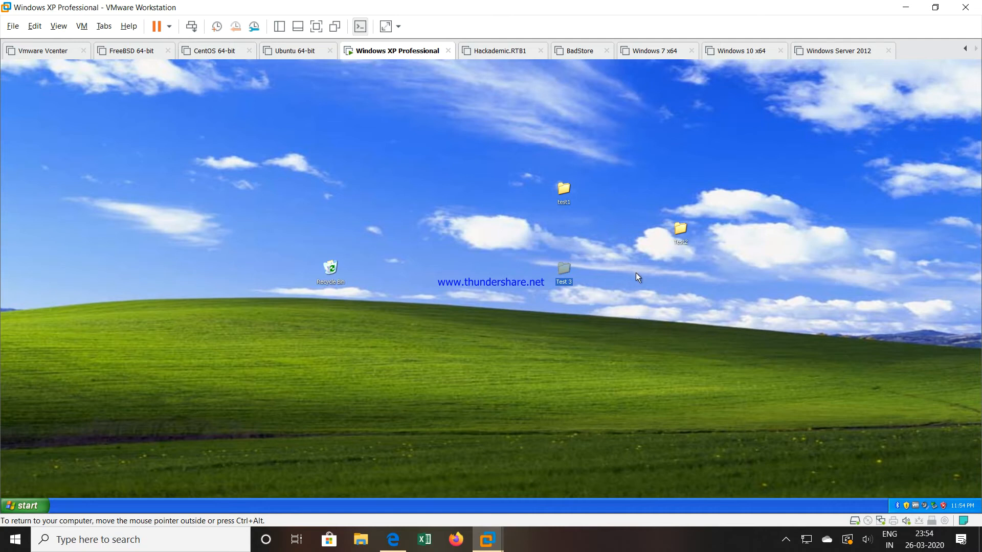
- In Display Properties, set the desktop background to Autumn and apply it
right_click(637, 277)
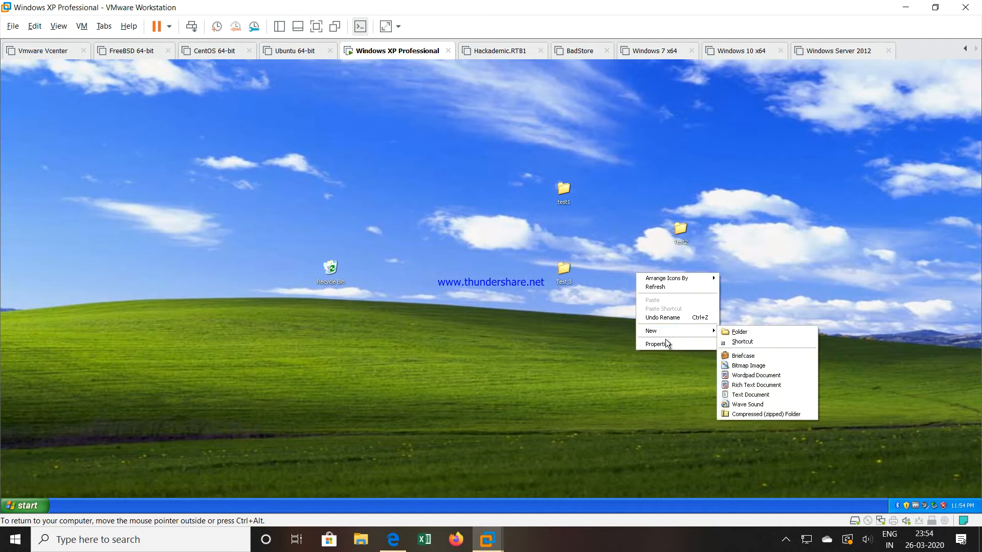
click(657, 343)
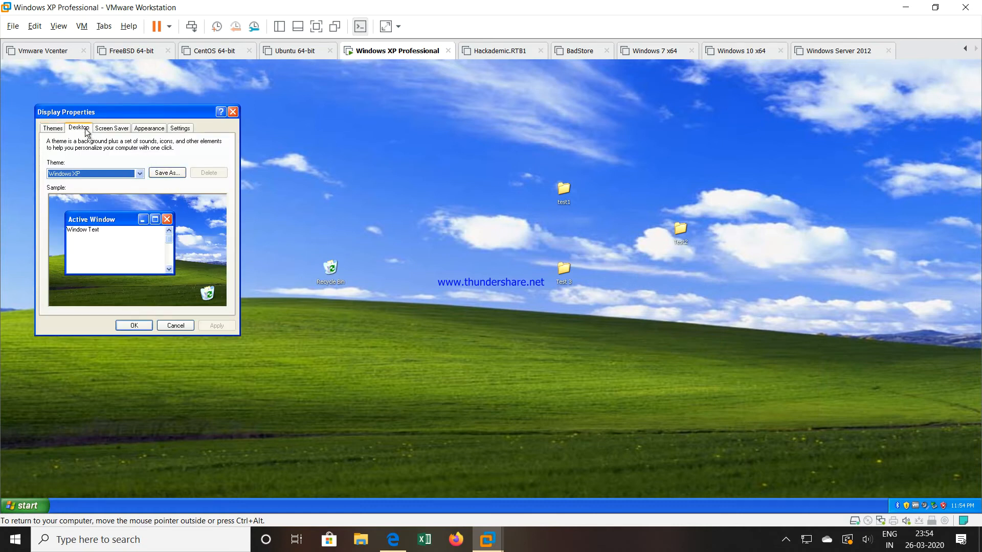
click(78, 128)
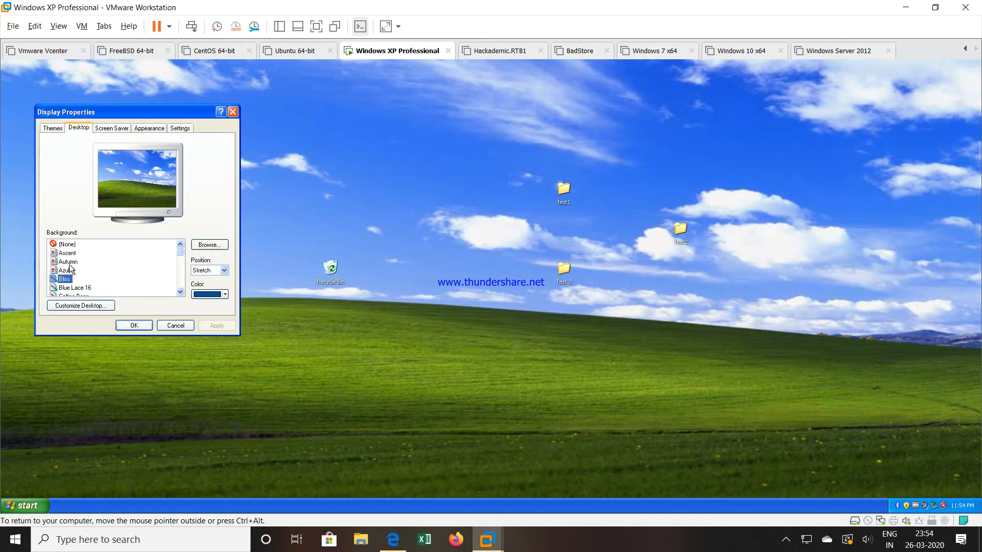
click(69, 262)
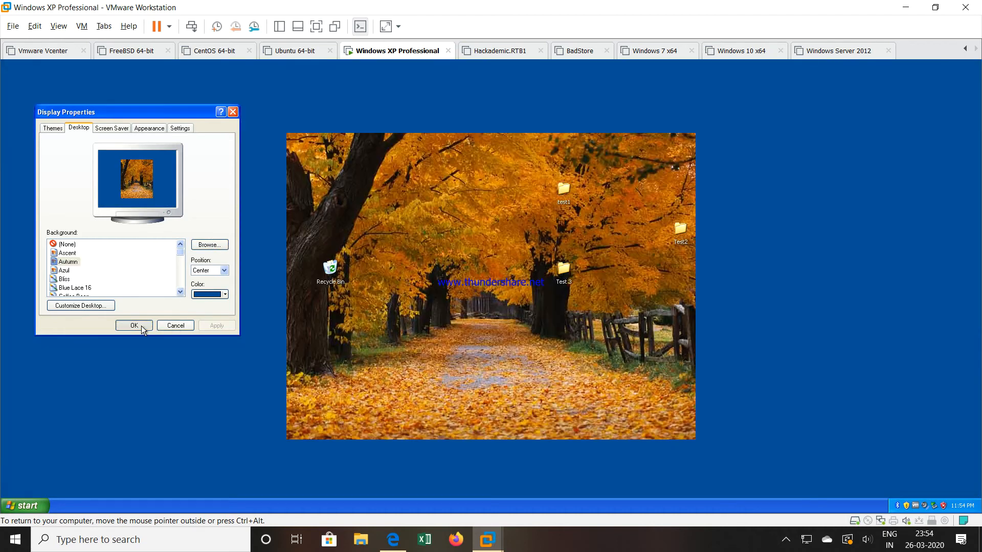
click(133, 325)
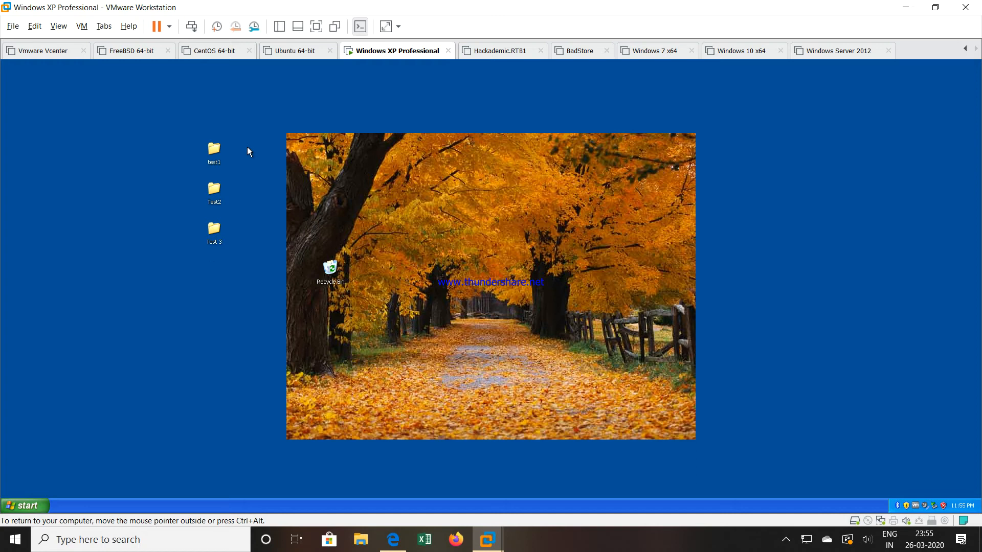
mouse_move(401, 133)
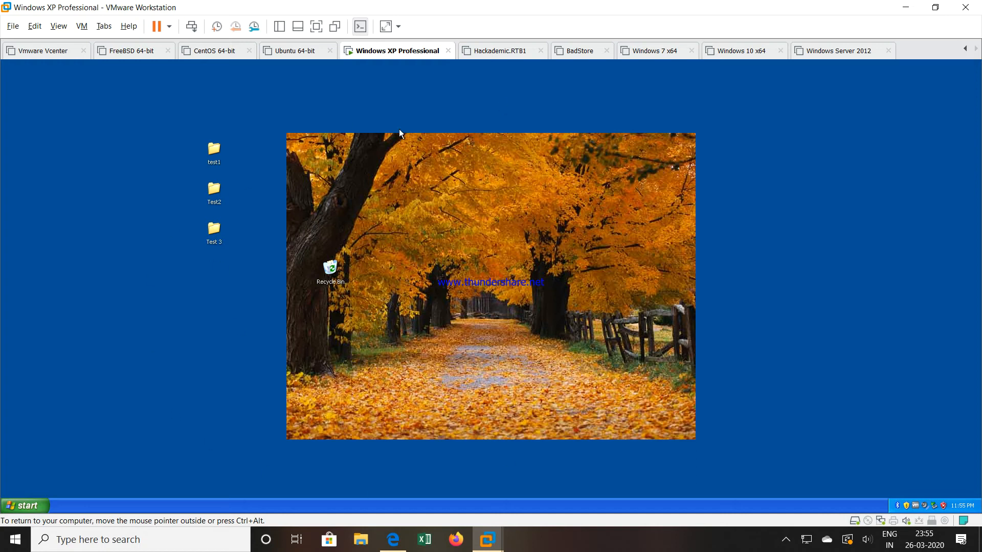
mouse_move(216, 208)
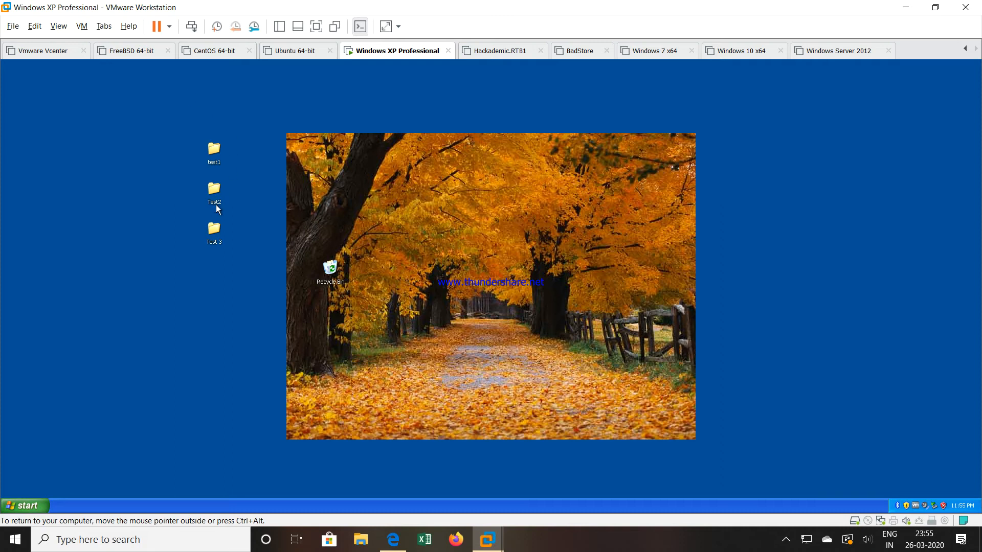
mouse_move(216, 27)
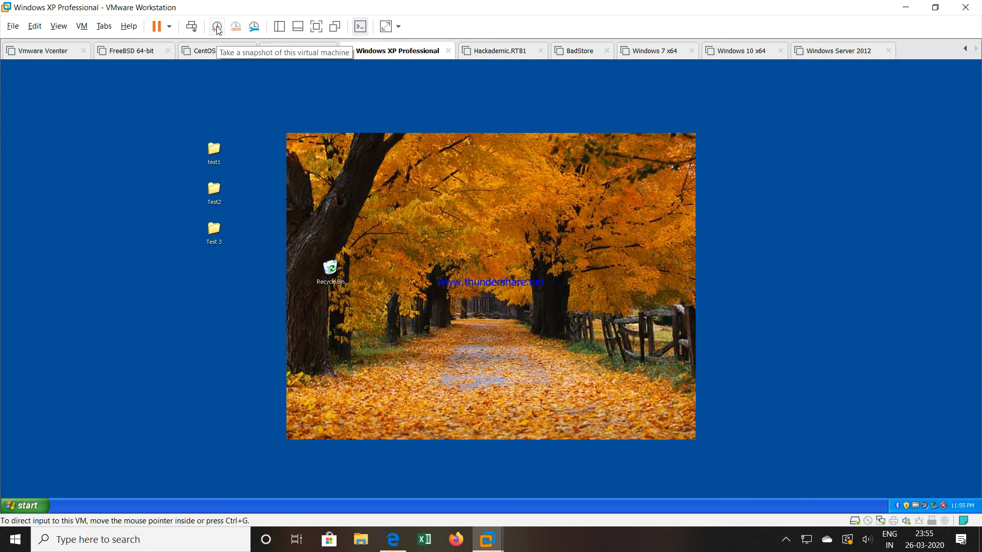
- Save a snapshot named 'Original state' with description 'Starting point of experiment'
click(217, 27)
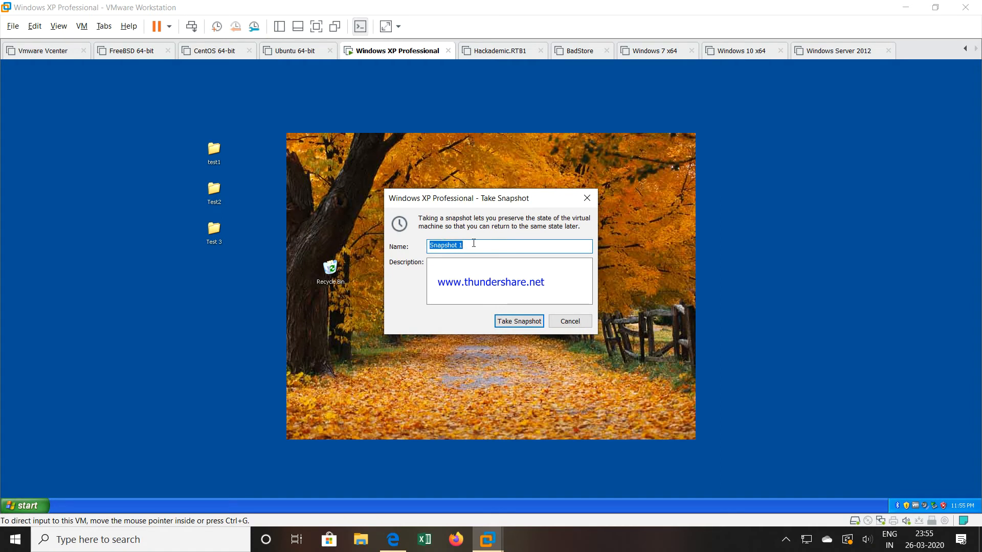
text(Stage)
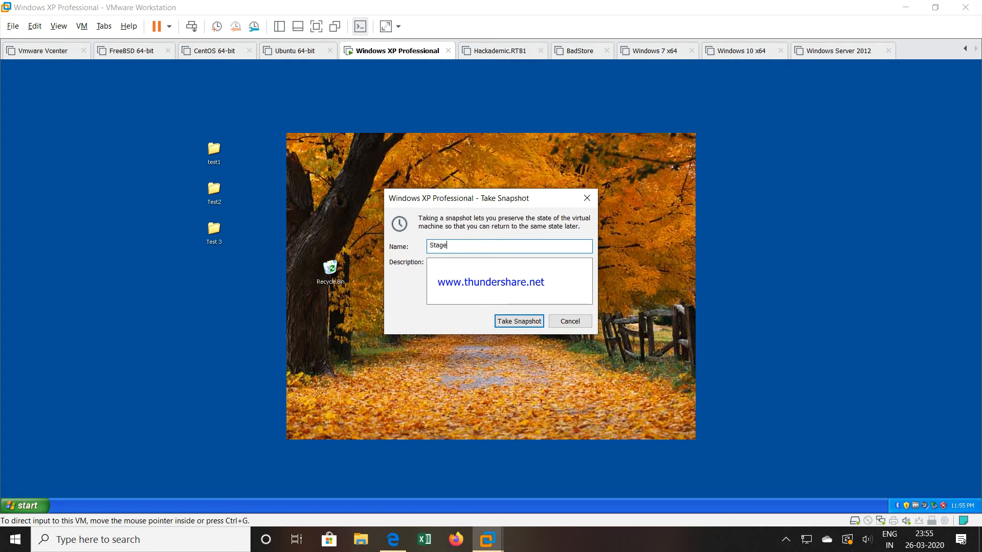
text(1)
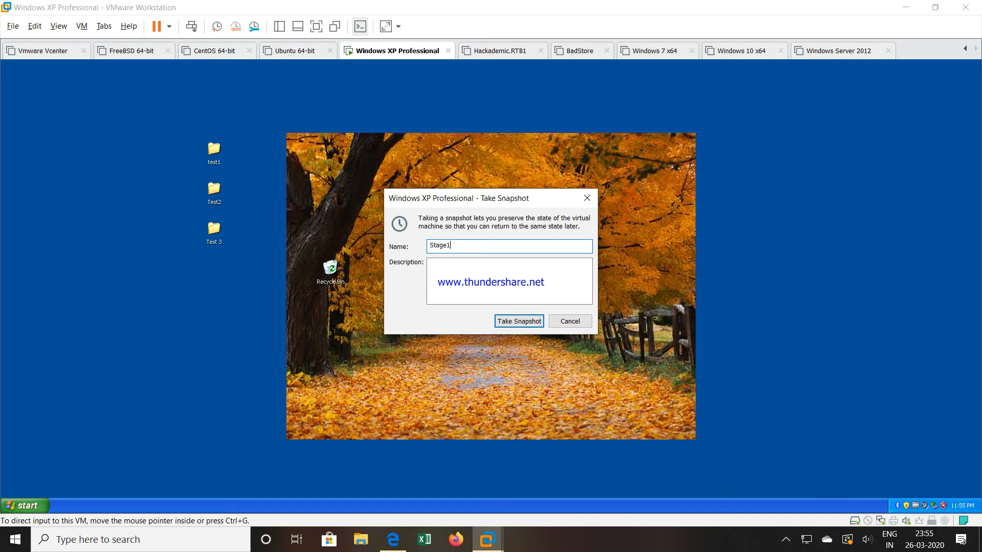
text(0)
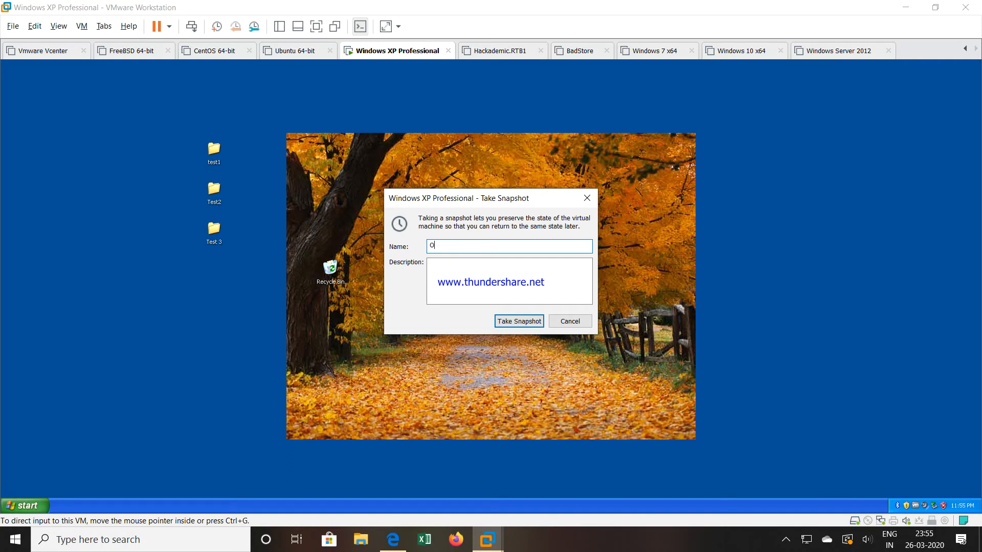
text(riginal)
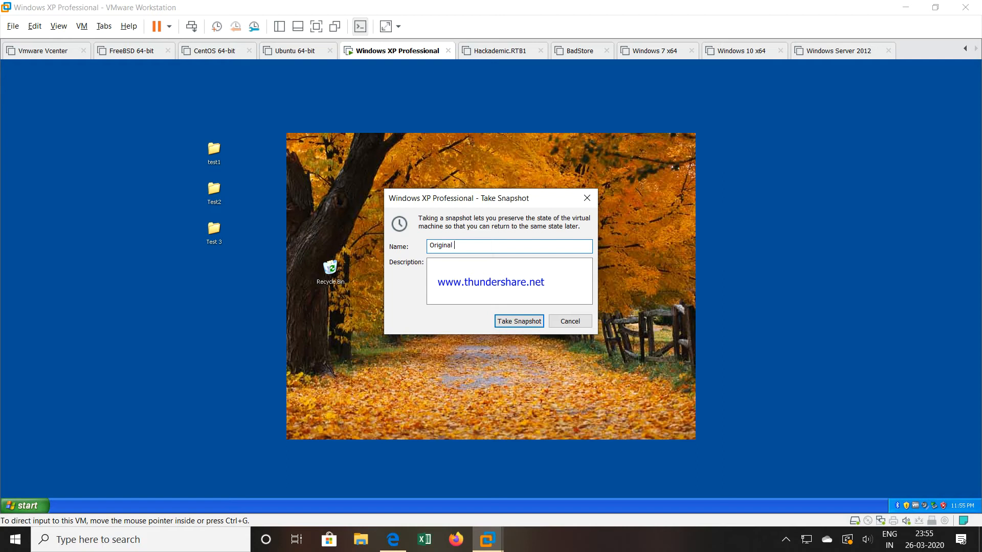
text(state)
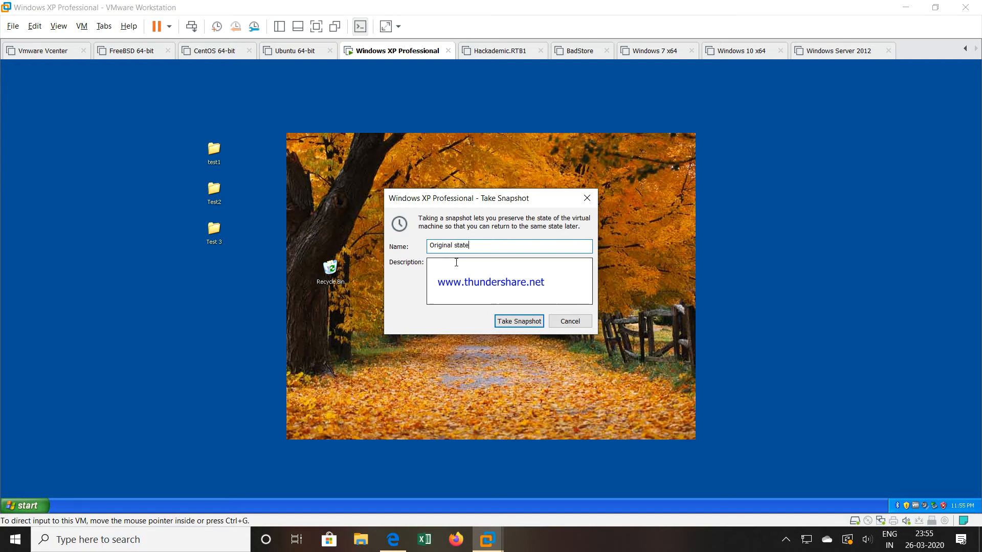
text(Start)
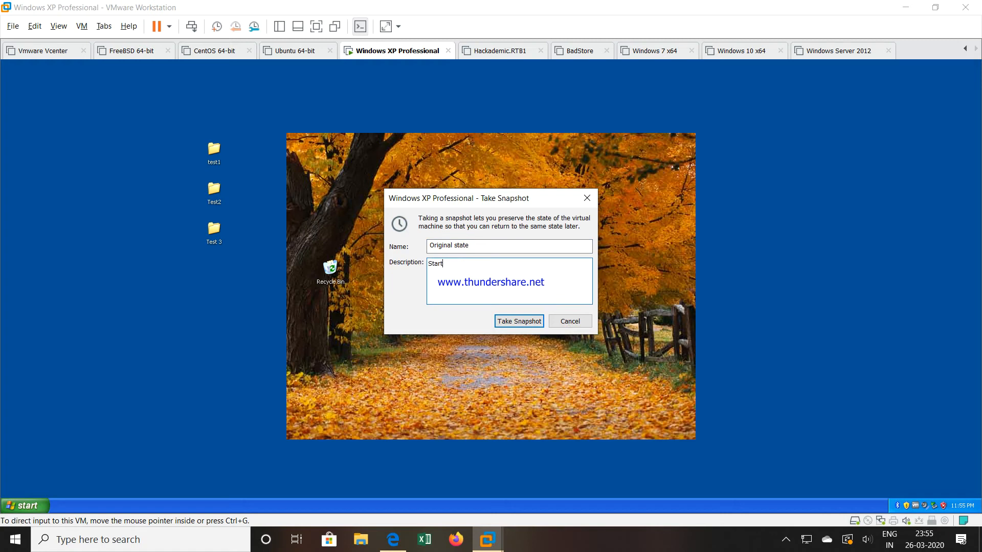
text(ing)
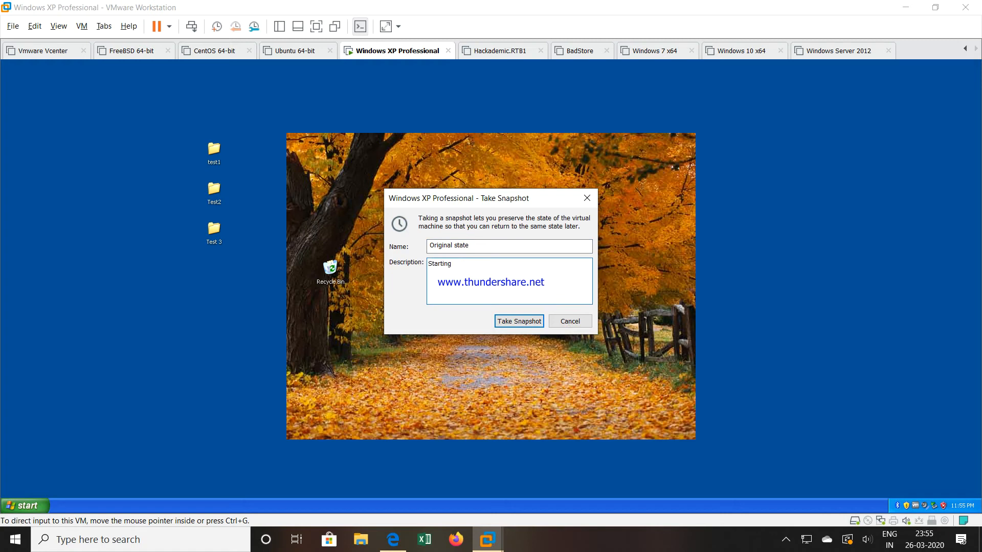
text(point of)
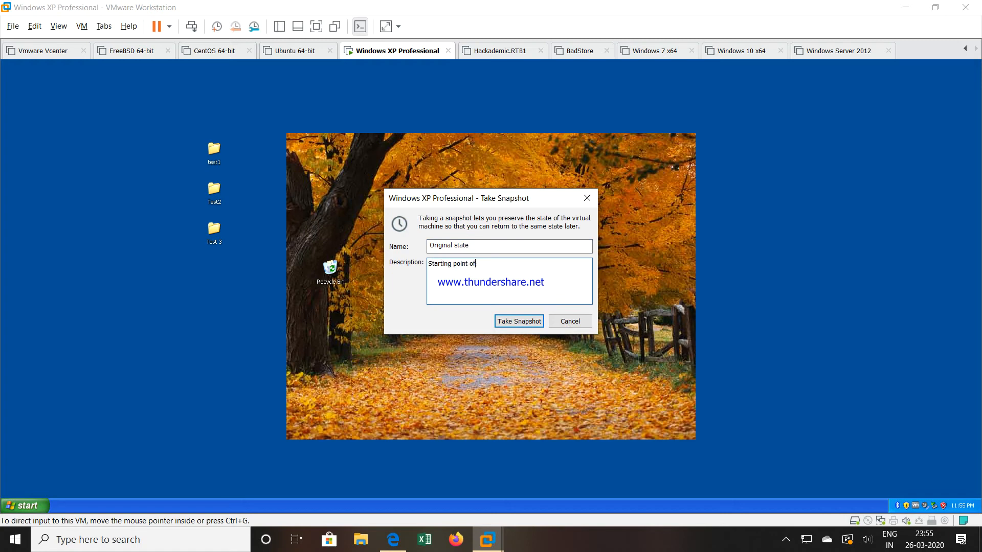
text(experi)
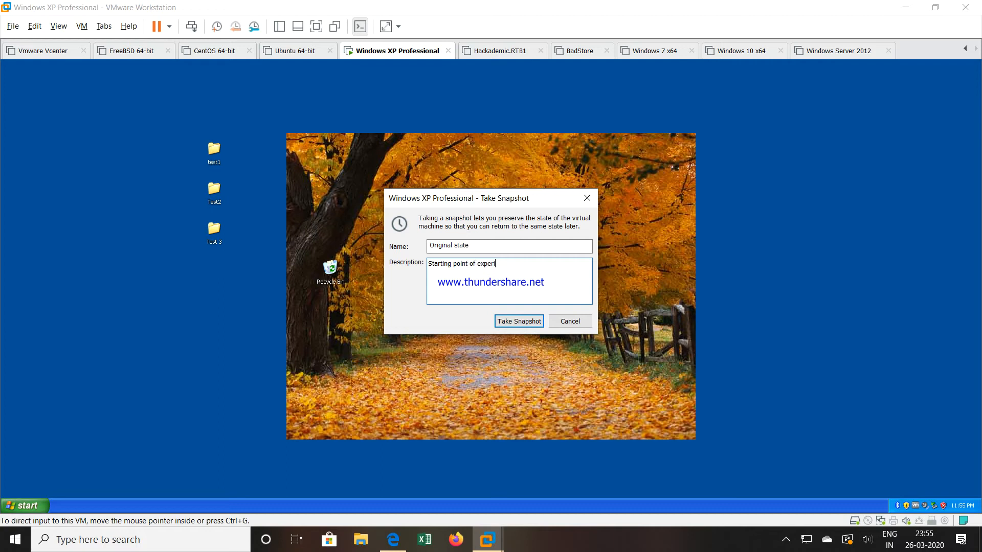
text(iment)
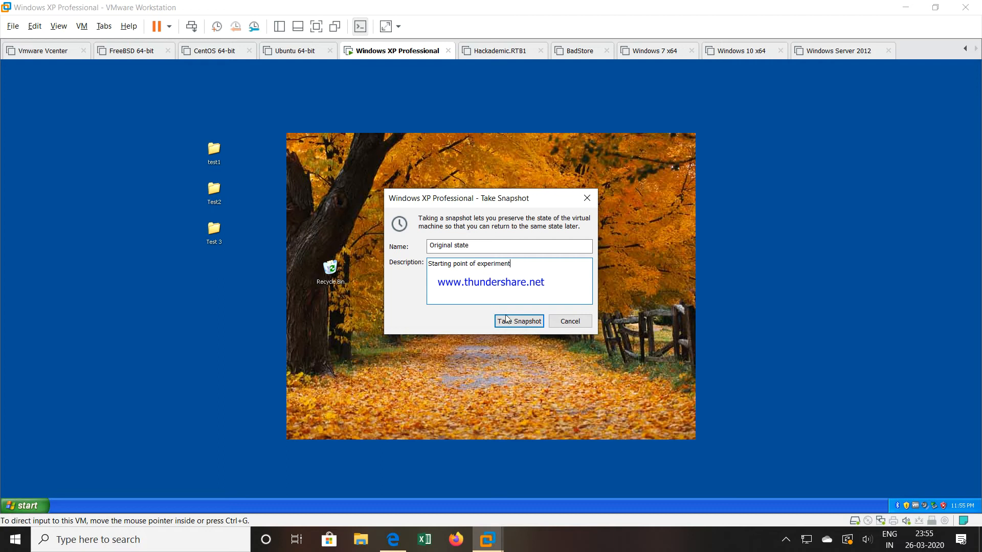
click(518, 321)
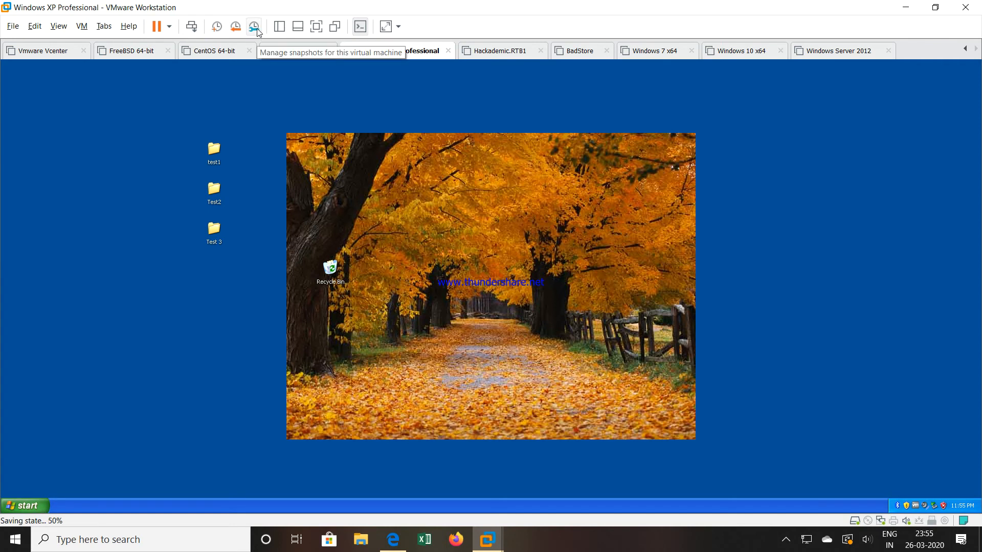
click(254, 27)
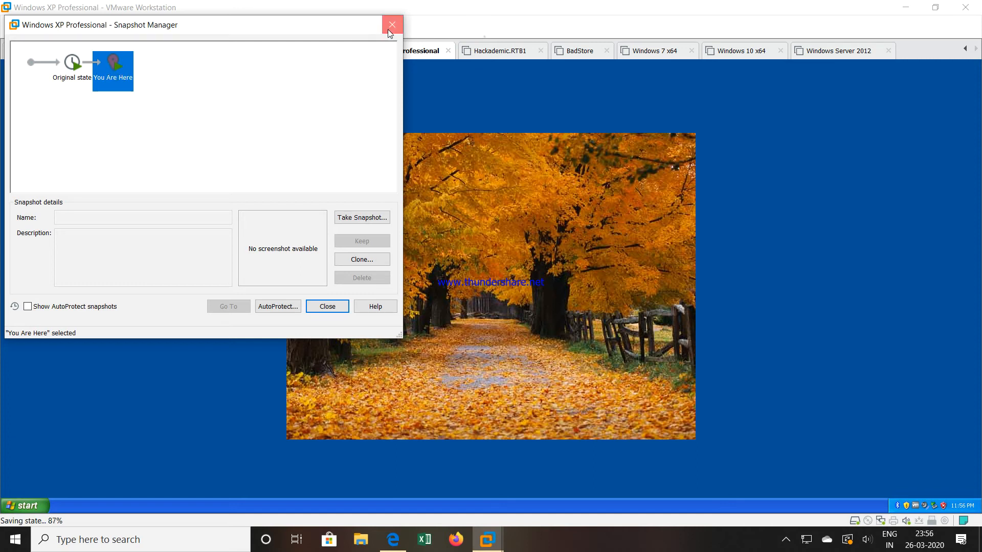
click(392, 24)
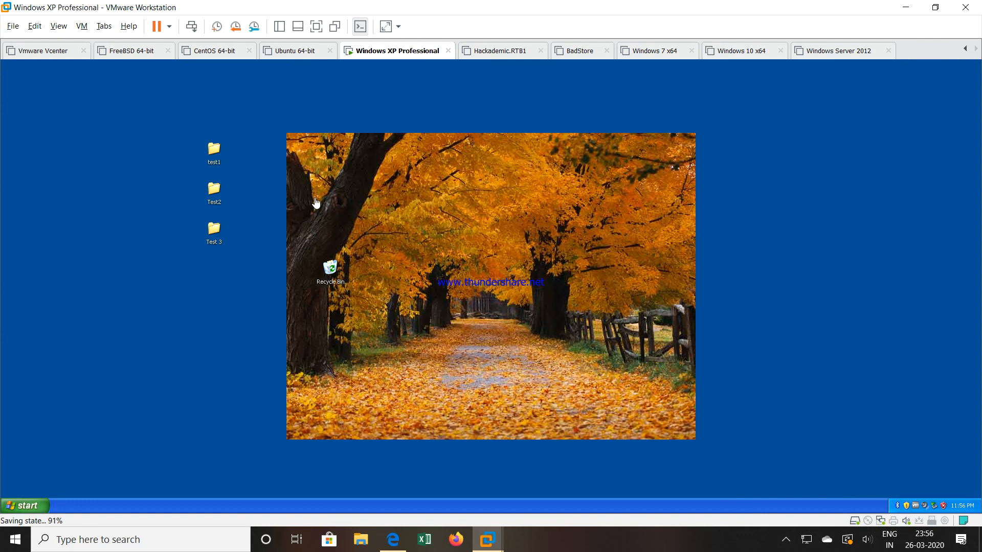
mouse_move(234, 264)
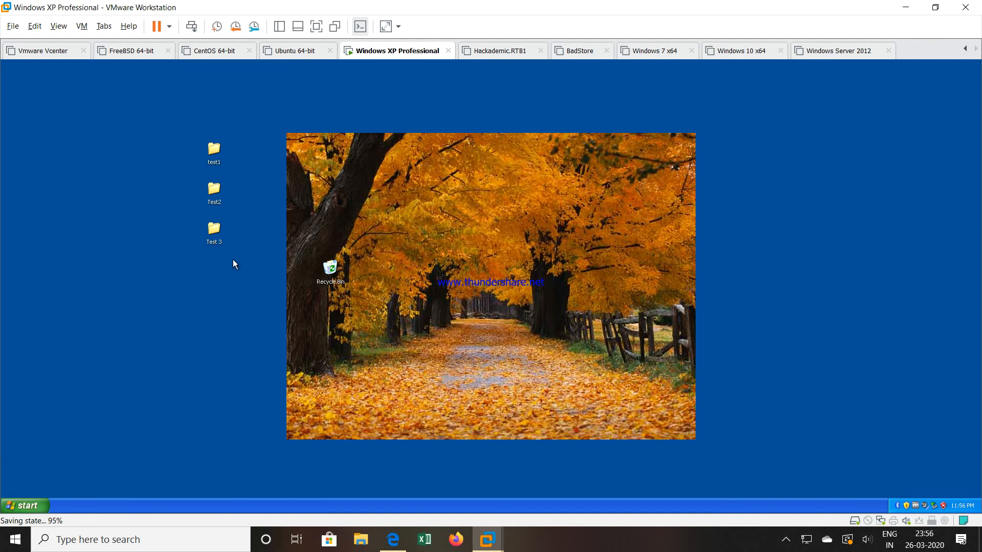
click(214, 227)
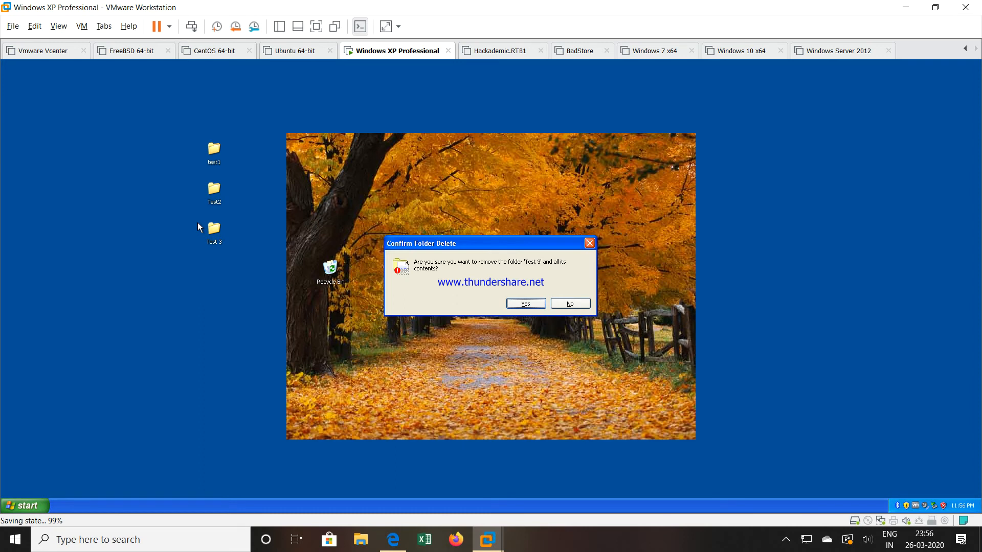
- Confirm deleting the Test 3 folder, leaving only 'wrong folder' and Test2
click(524, 304)
text(wrong folder)
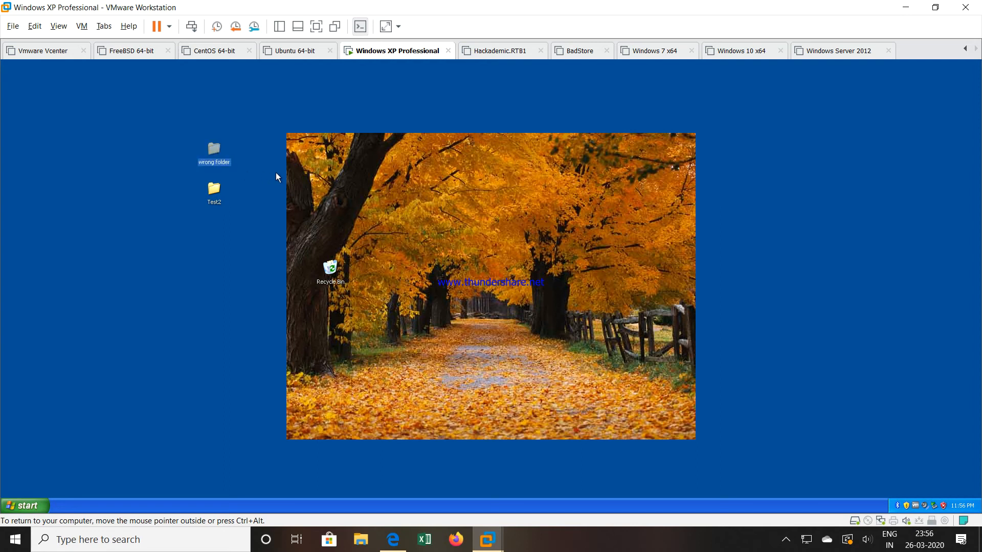
mouse_move(658, 164)
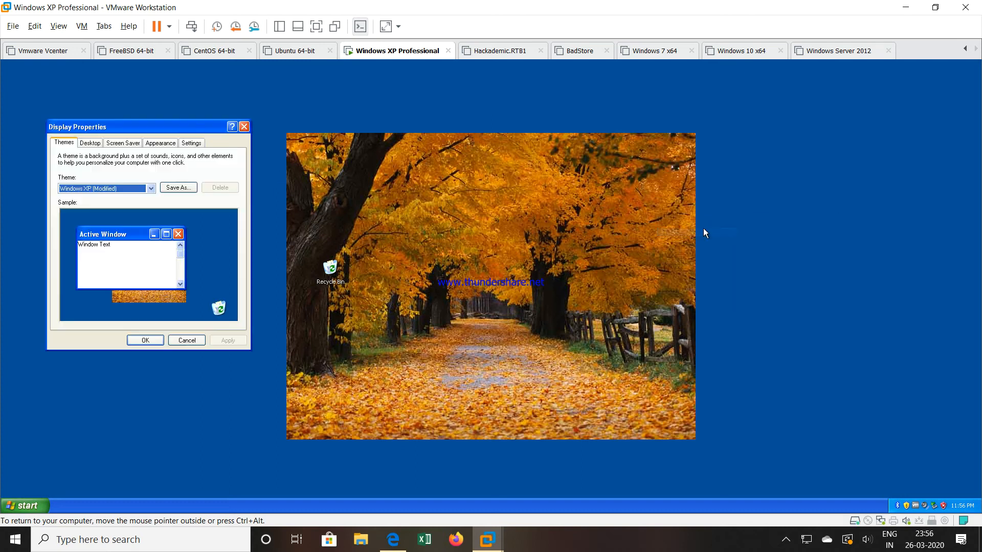
- Set the desktop background to Coffee Bean (after trying Blue Lace 16) and apply it
click(90, 143)
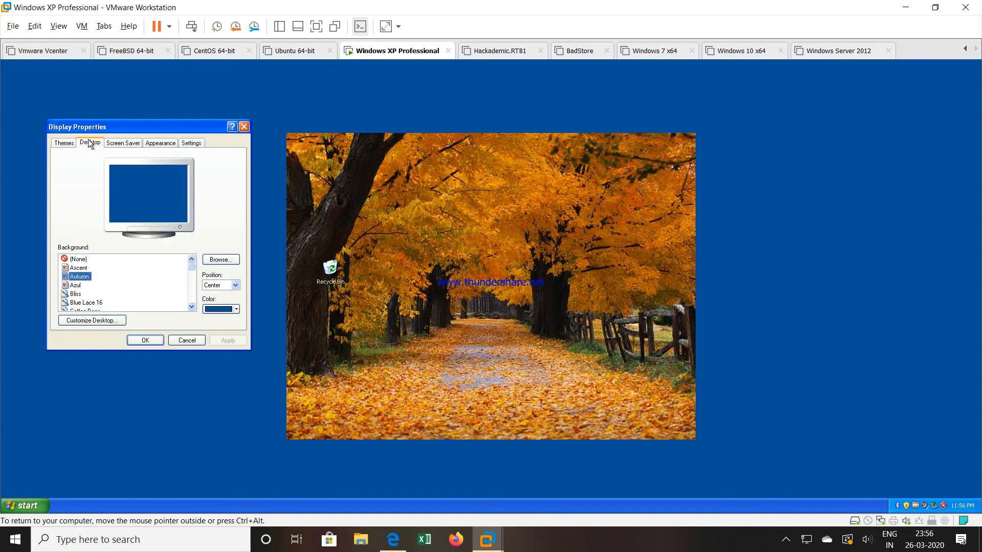
click(86, 303)
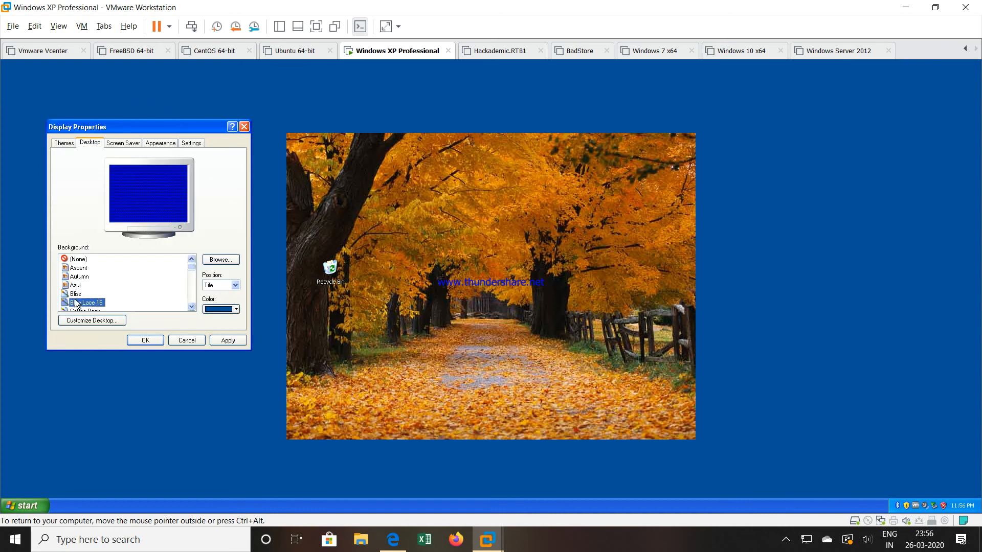
click(74, 294)
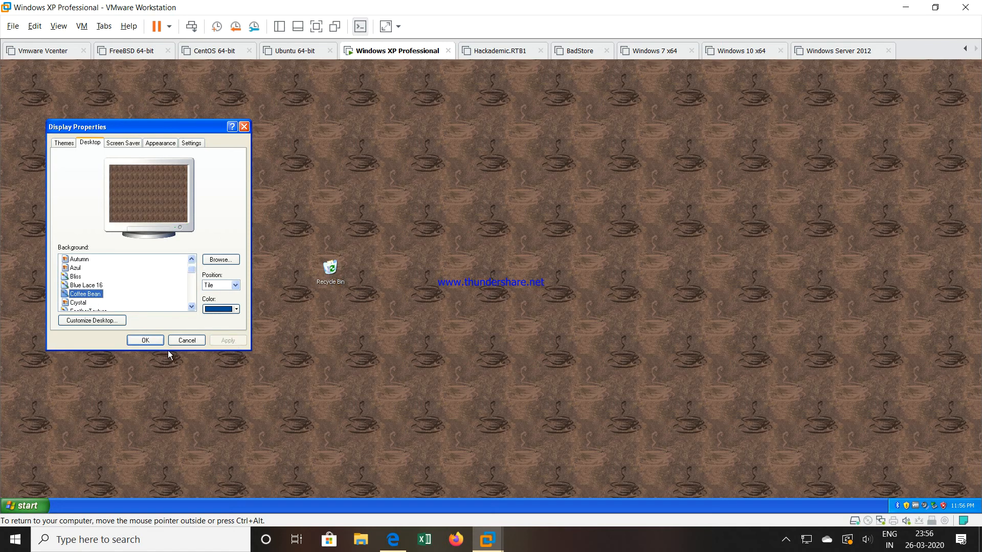
click(144, 339)
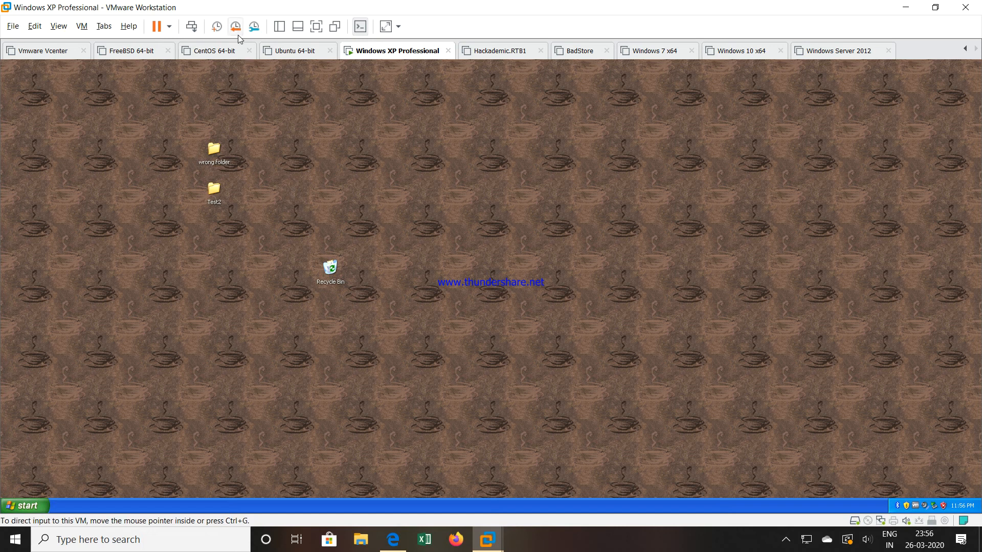
mouse_move(235, 26)
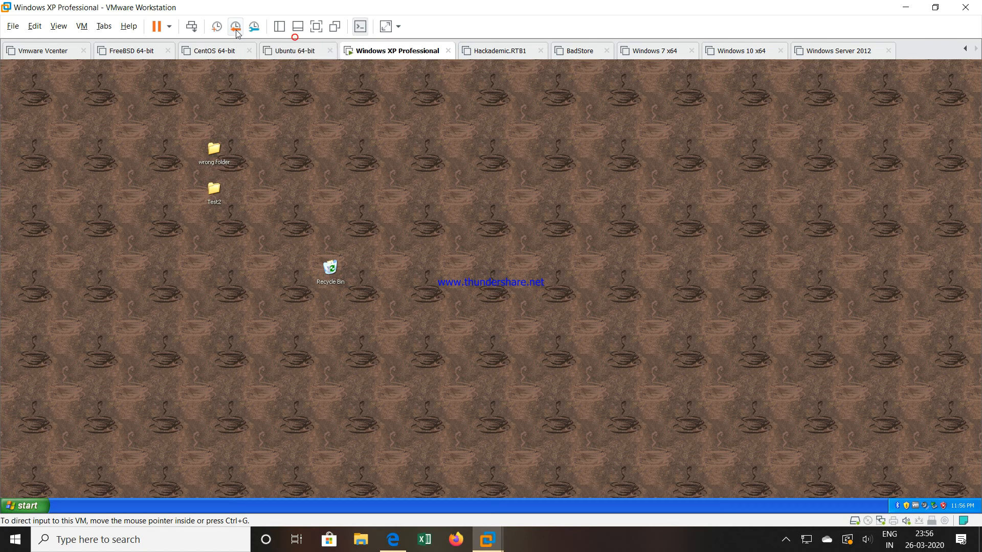
- Revert the VM to the 'Original state' snapshot and confirm losing the current state
click(235, 27)
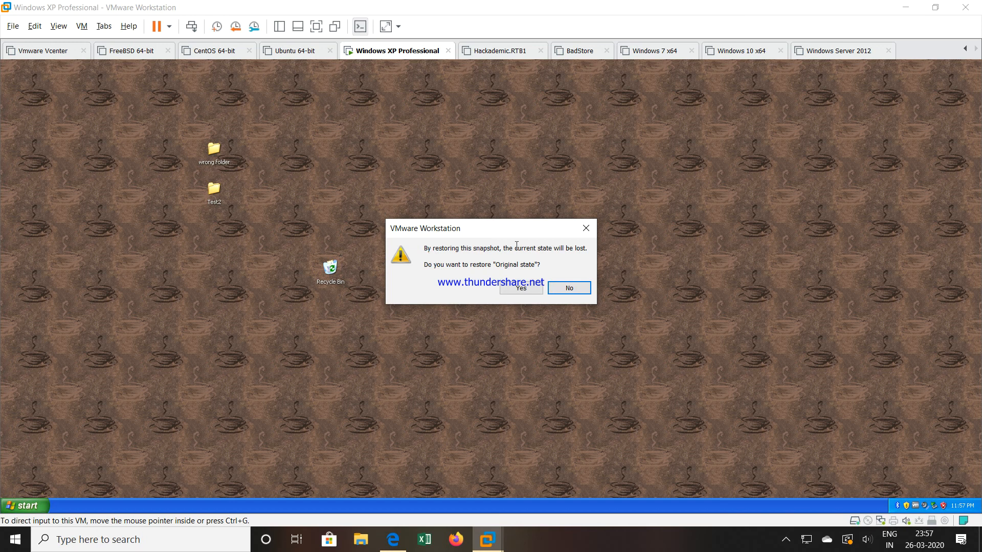
mouse_move(424, 274)
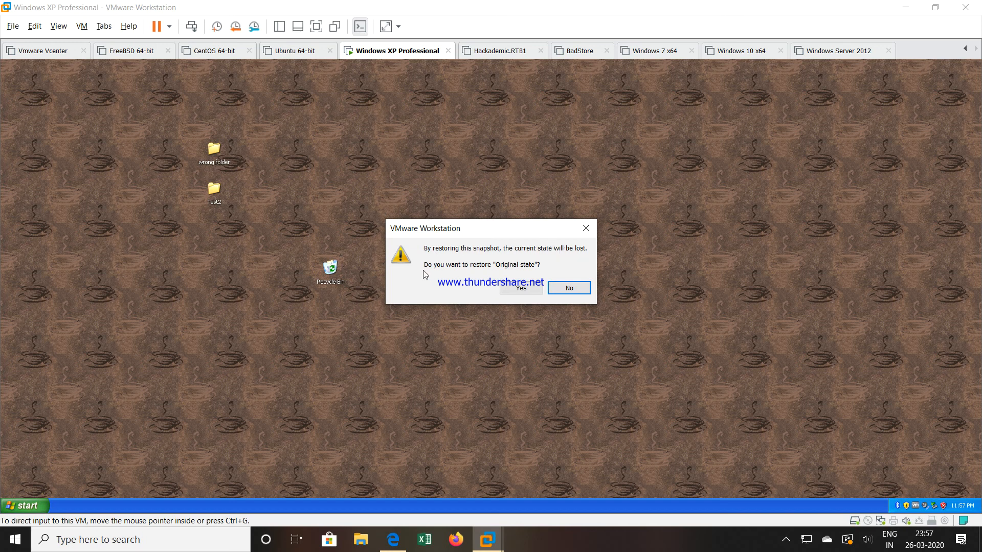
mouse_move(525, 268)
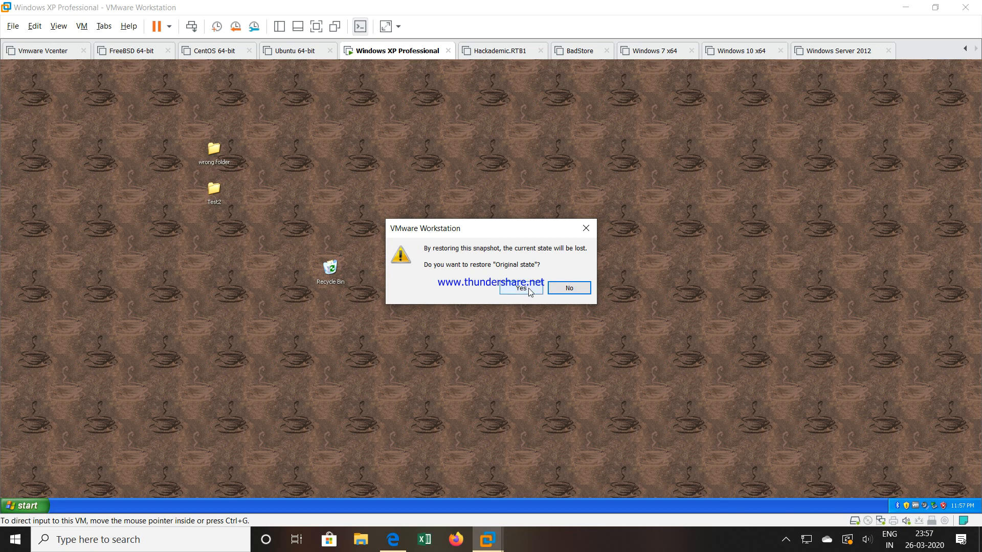
click(519, 288)
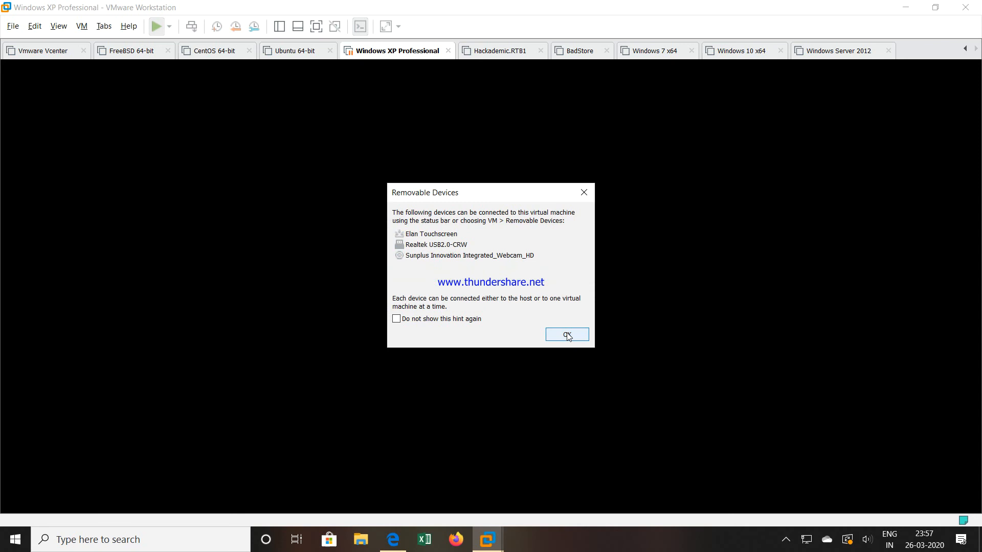
- Dismiss the Removable Devices notice on the restored XP desktop
click(566, 333)
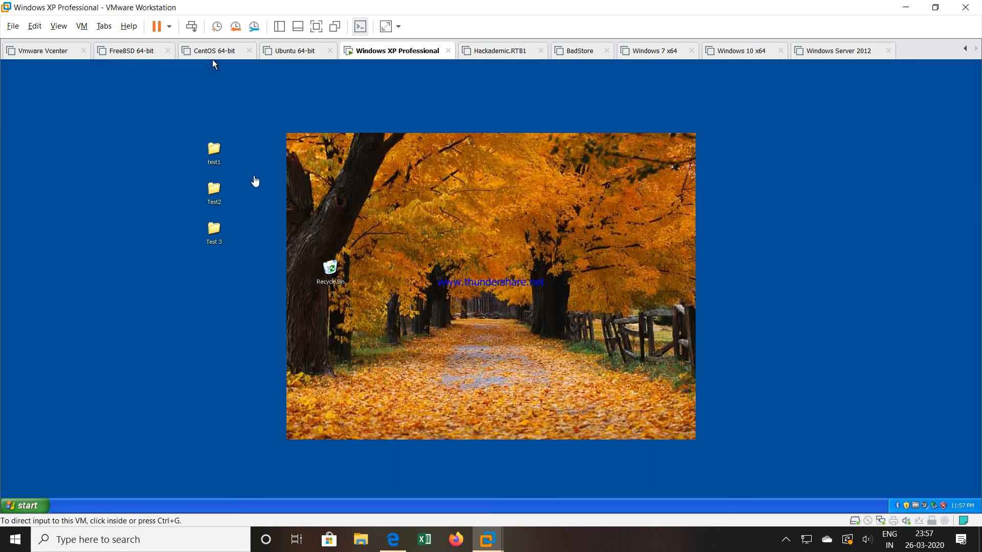
mouse_move(221, 175)
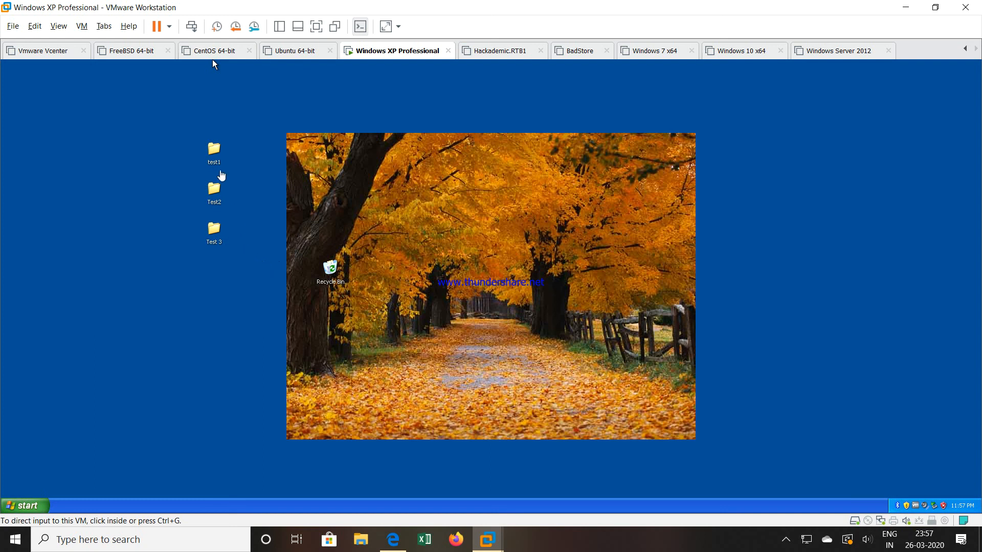
mouse_move(222, 244)
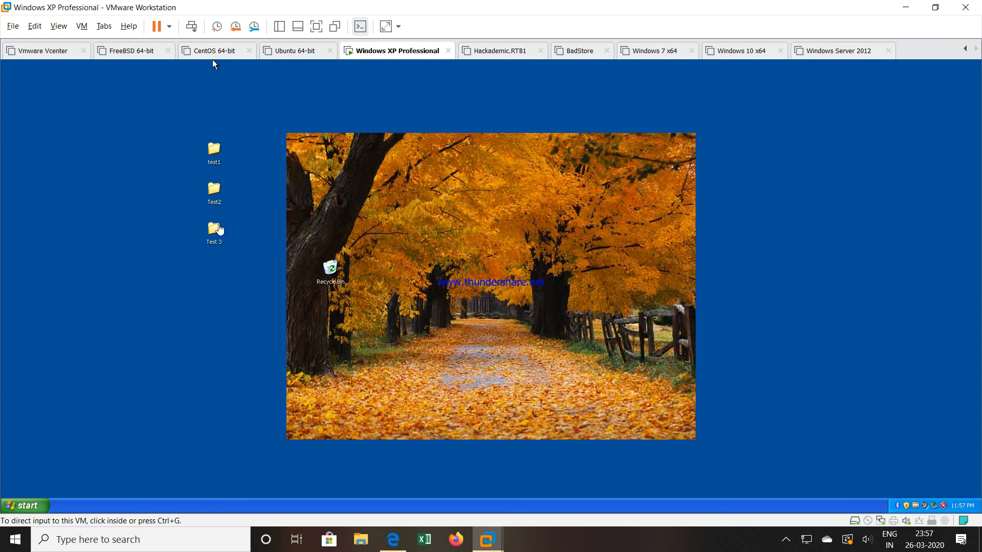
mouse_move(492, 295)
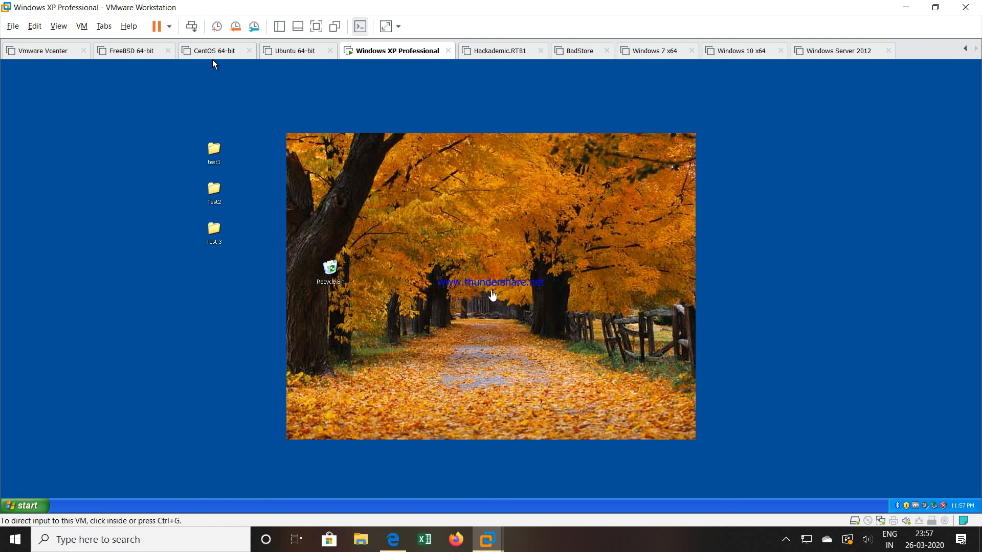
mouse_move(495, 191)
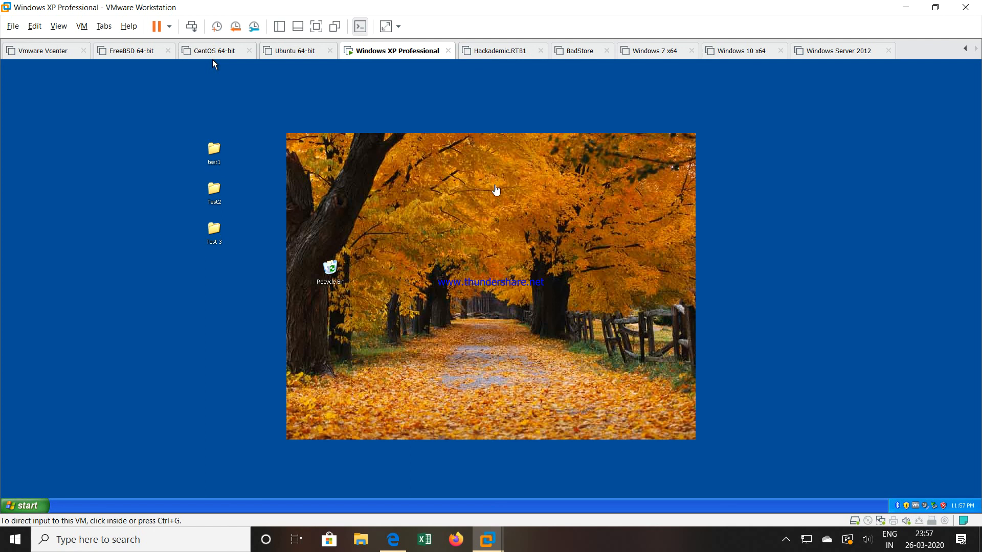
mouse_move(403, 183)
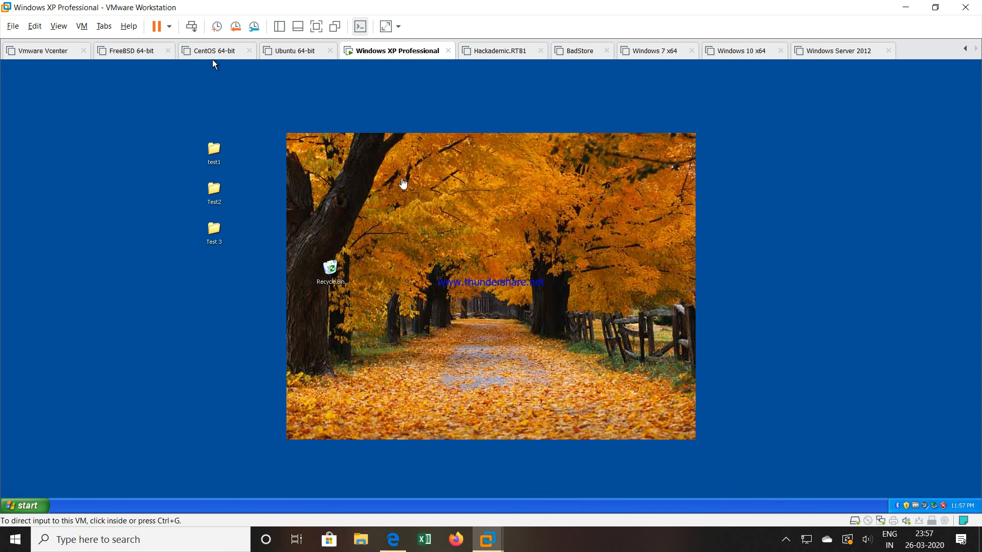
mouse_move(683, 178)
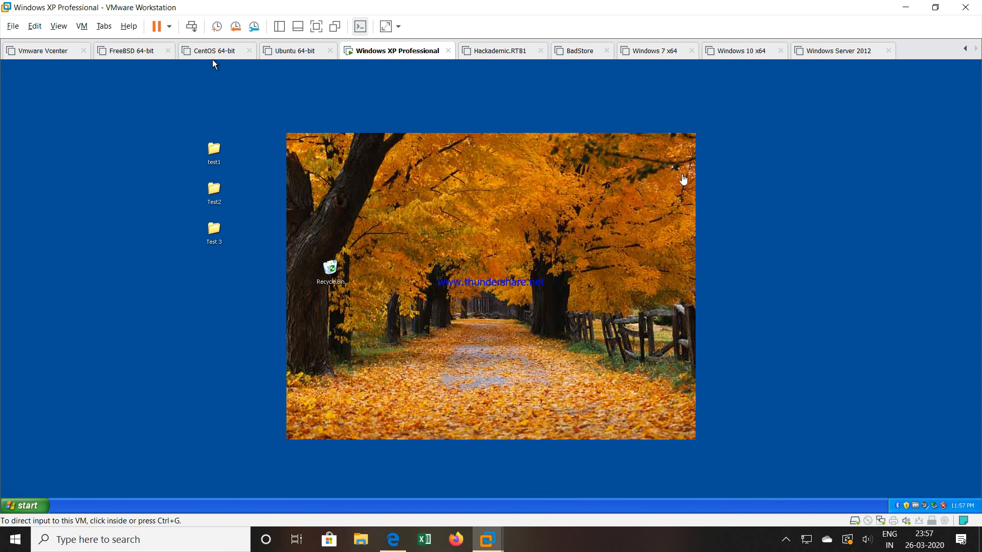
mouse_move(297, 150)
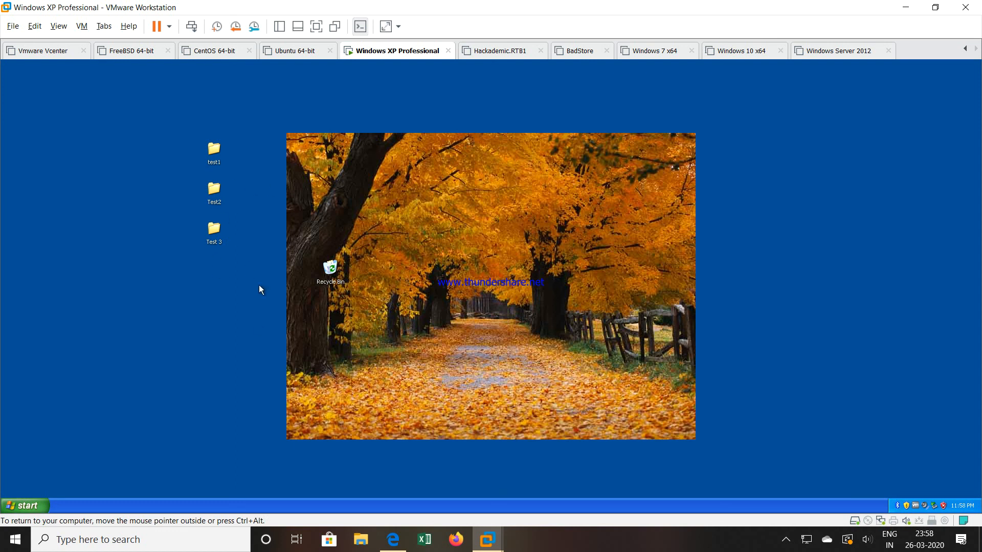
mouse_move(277, 513)
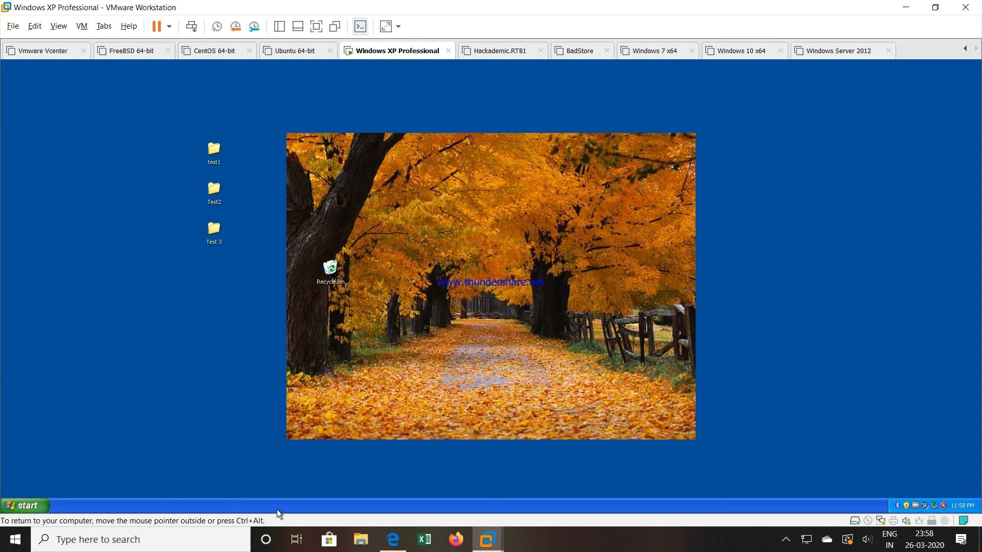
mouse_move(600, 542)
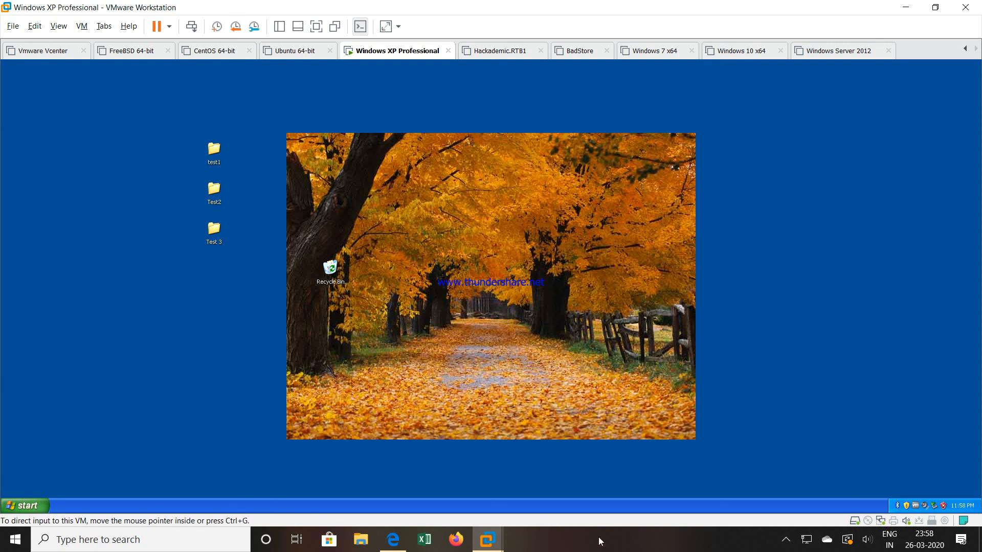